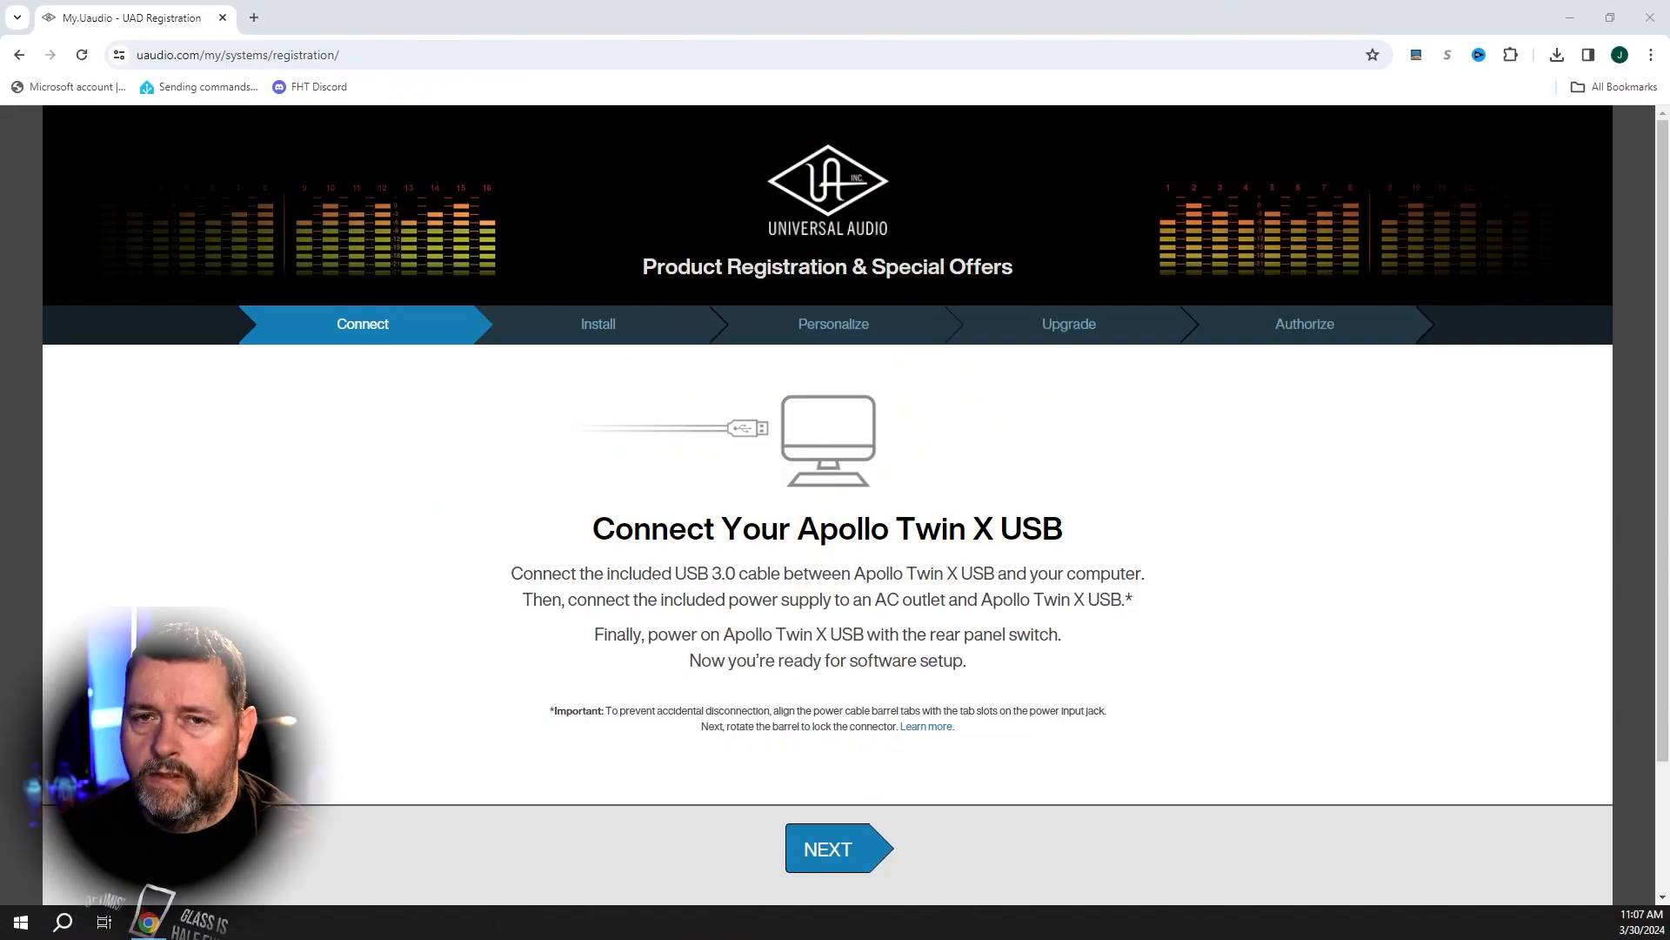
pyautogui.moveTo(1519, 652)
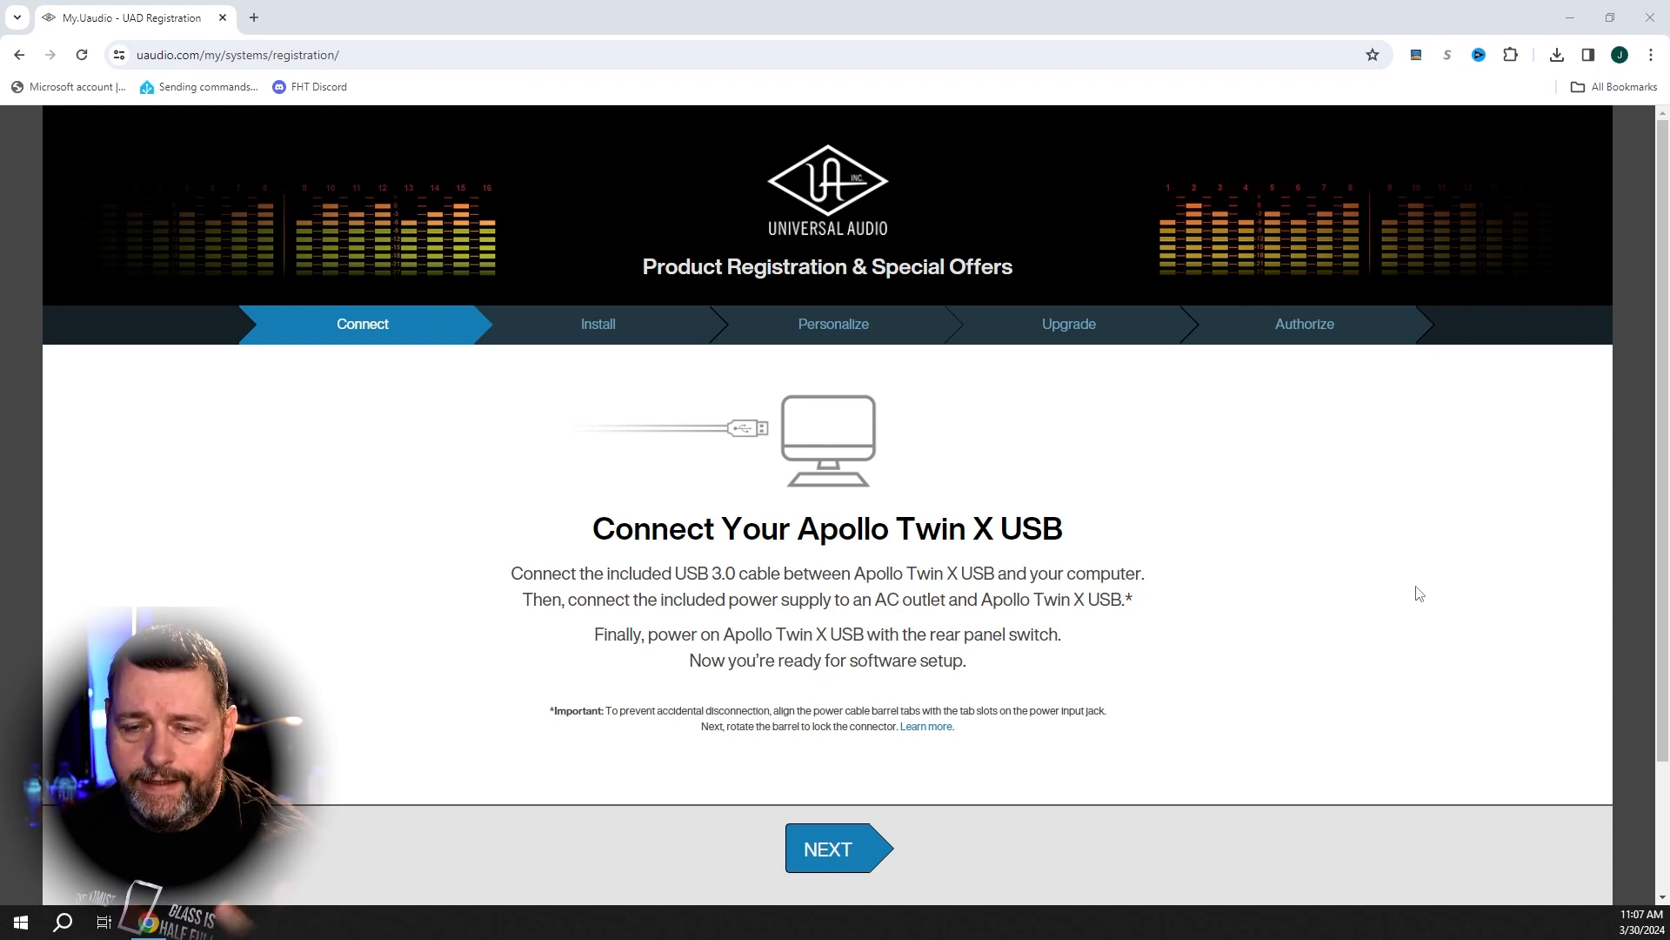
pyautogui.moveTo(1353, 558)
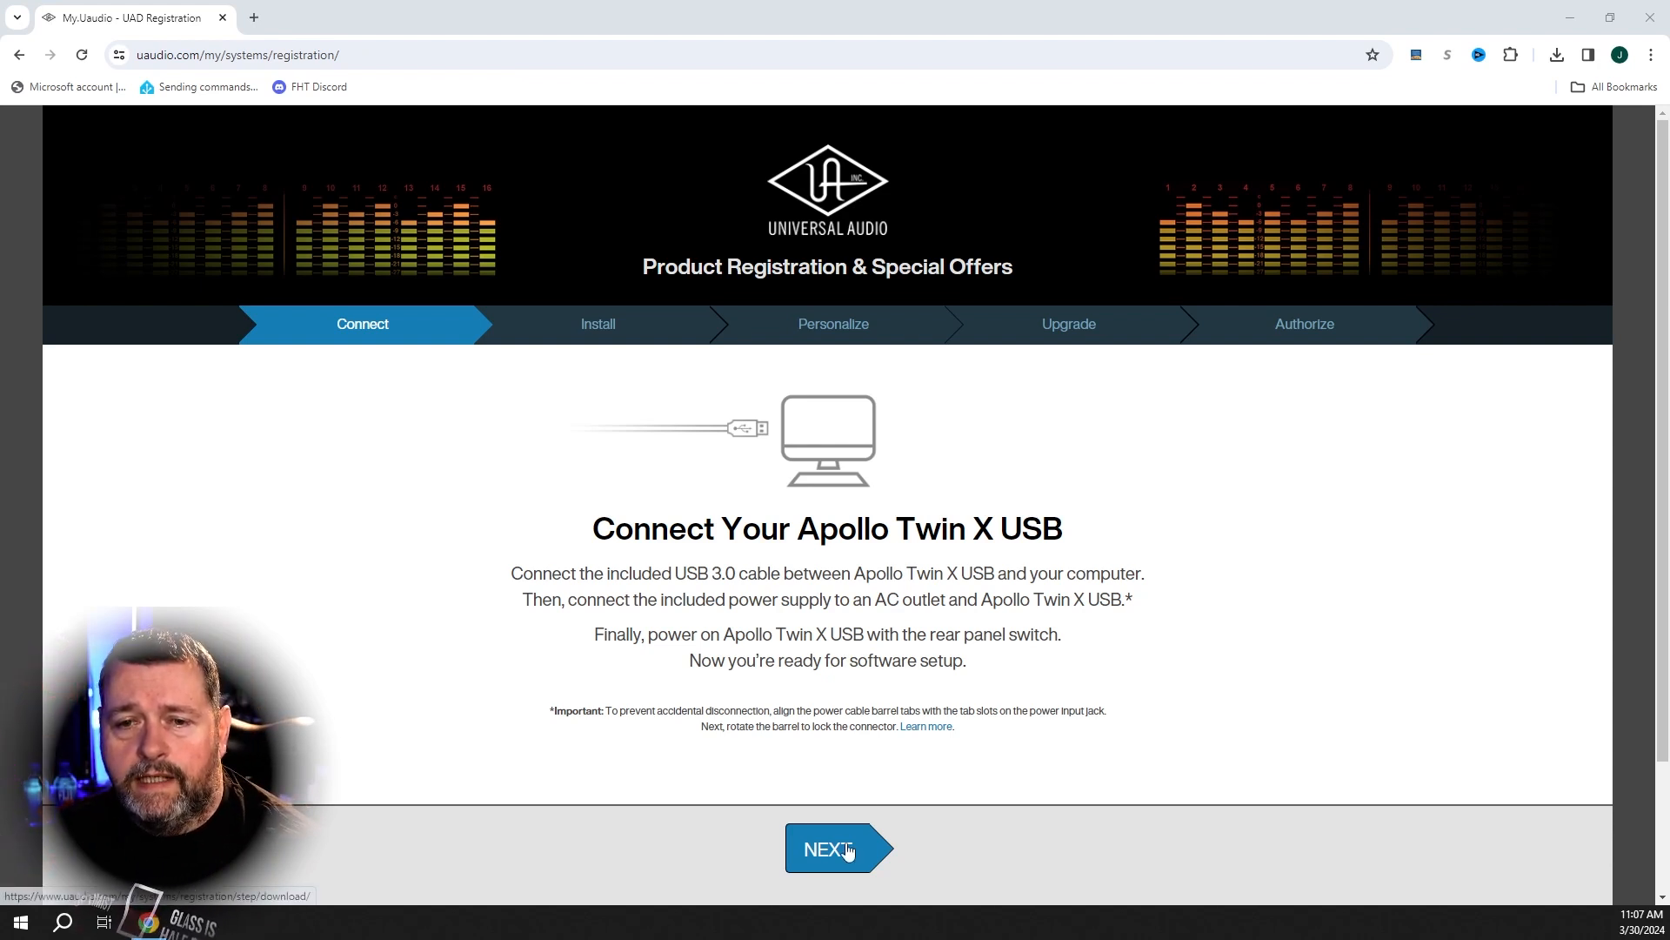
# Step: Download the UAD software for PC and advance registration to Read, Install & Restart
pyautogui.click(831, 849)
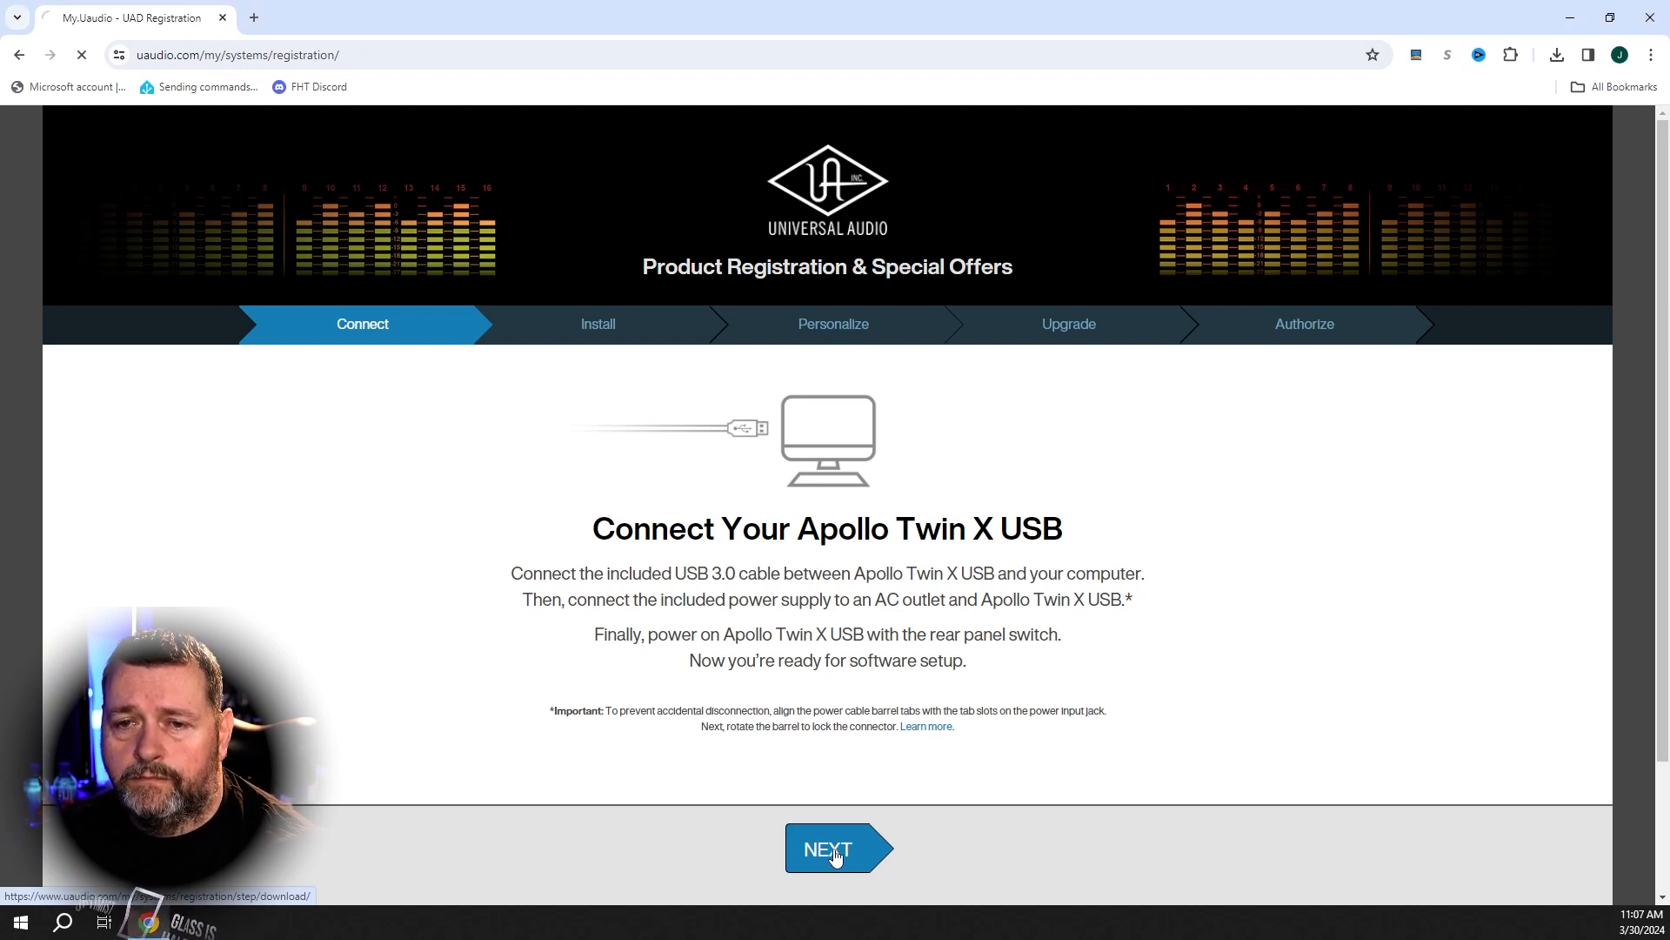
pyautogui.click(828, 849)
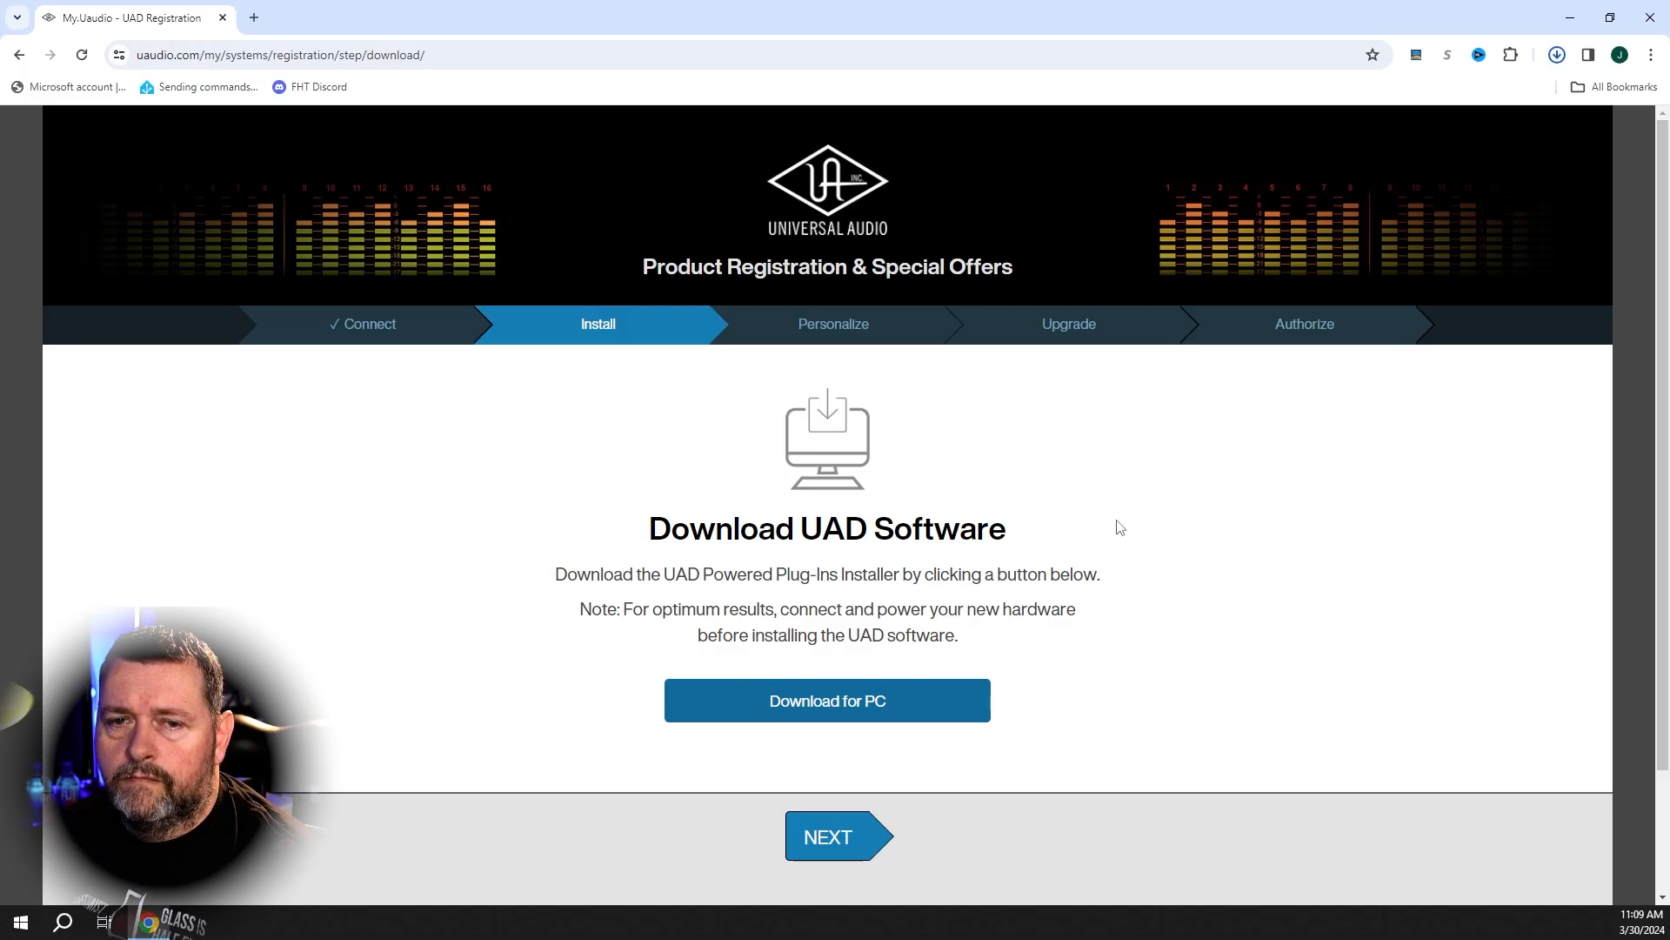
pyautogui.moveTo(819, 851)
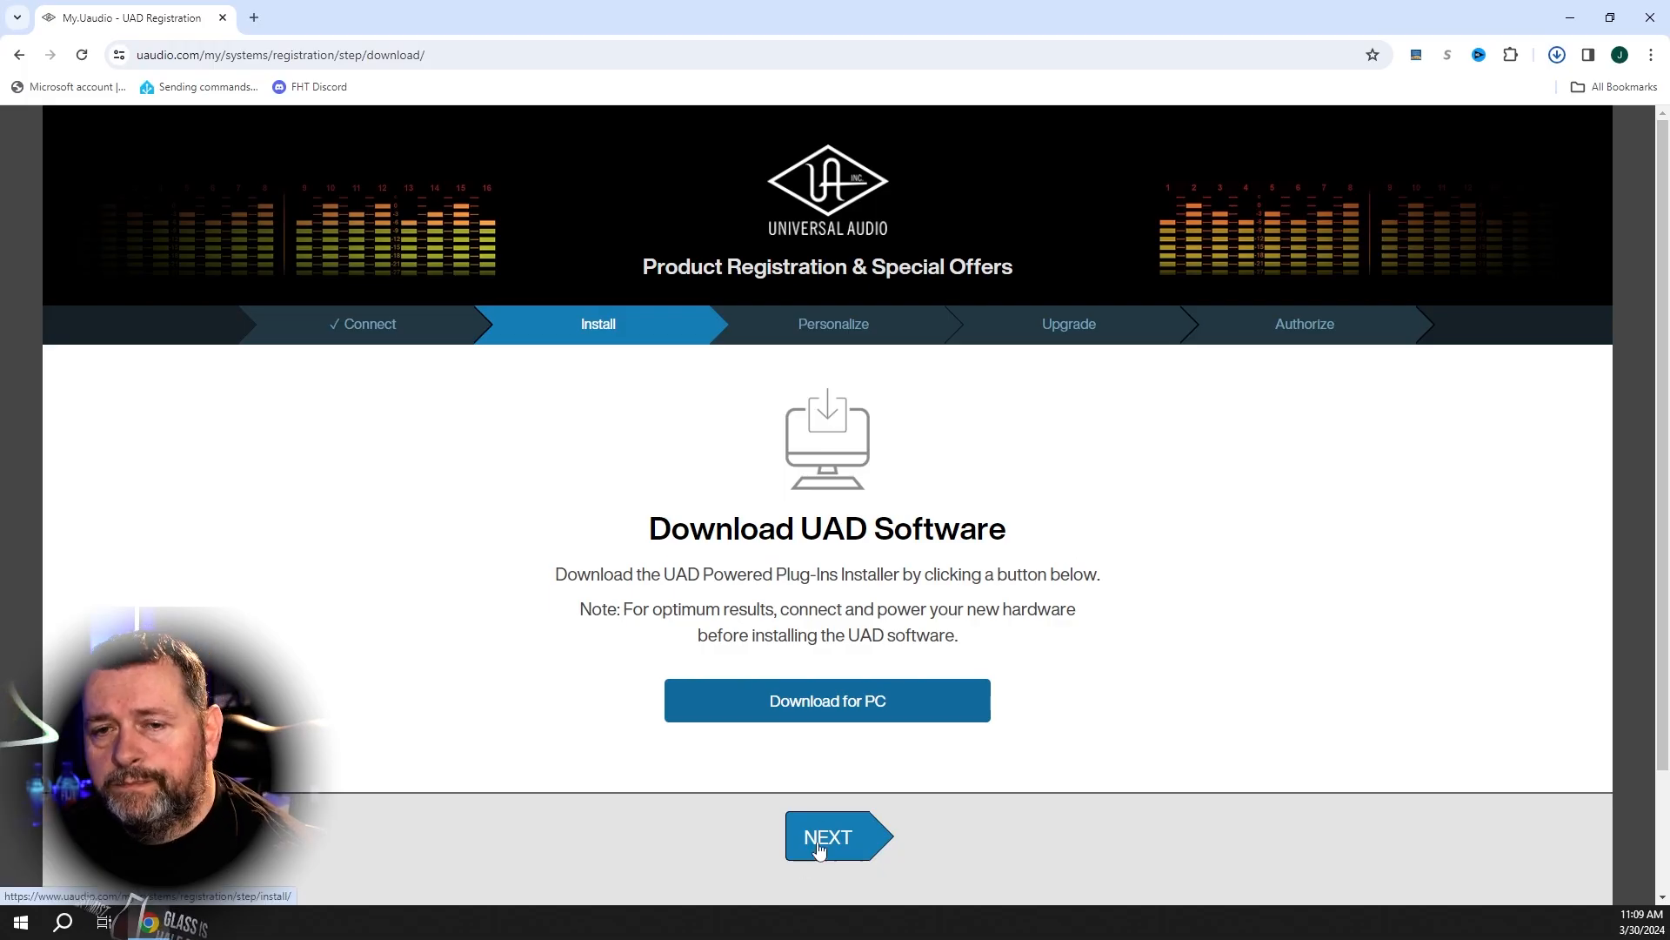
pyautogui.click(827, 836)
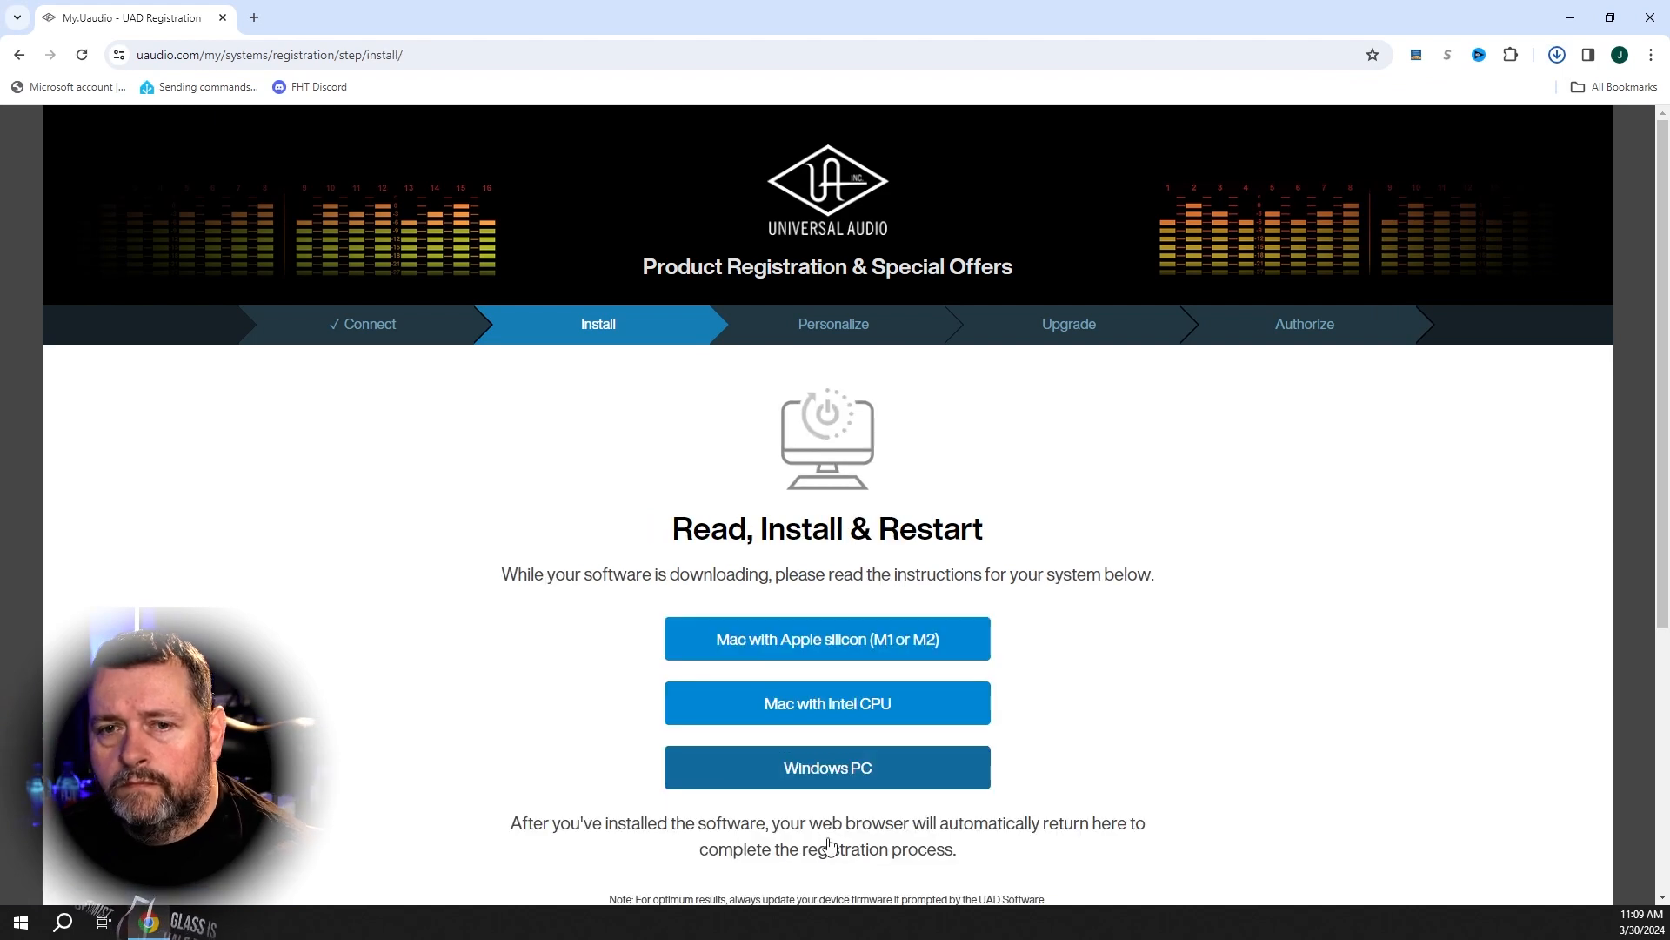
# Step: Open the Windows PC 'Windows Setup - Required Settings' article and scroll to its related articles
pyautogui.click(828, 768)
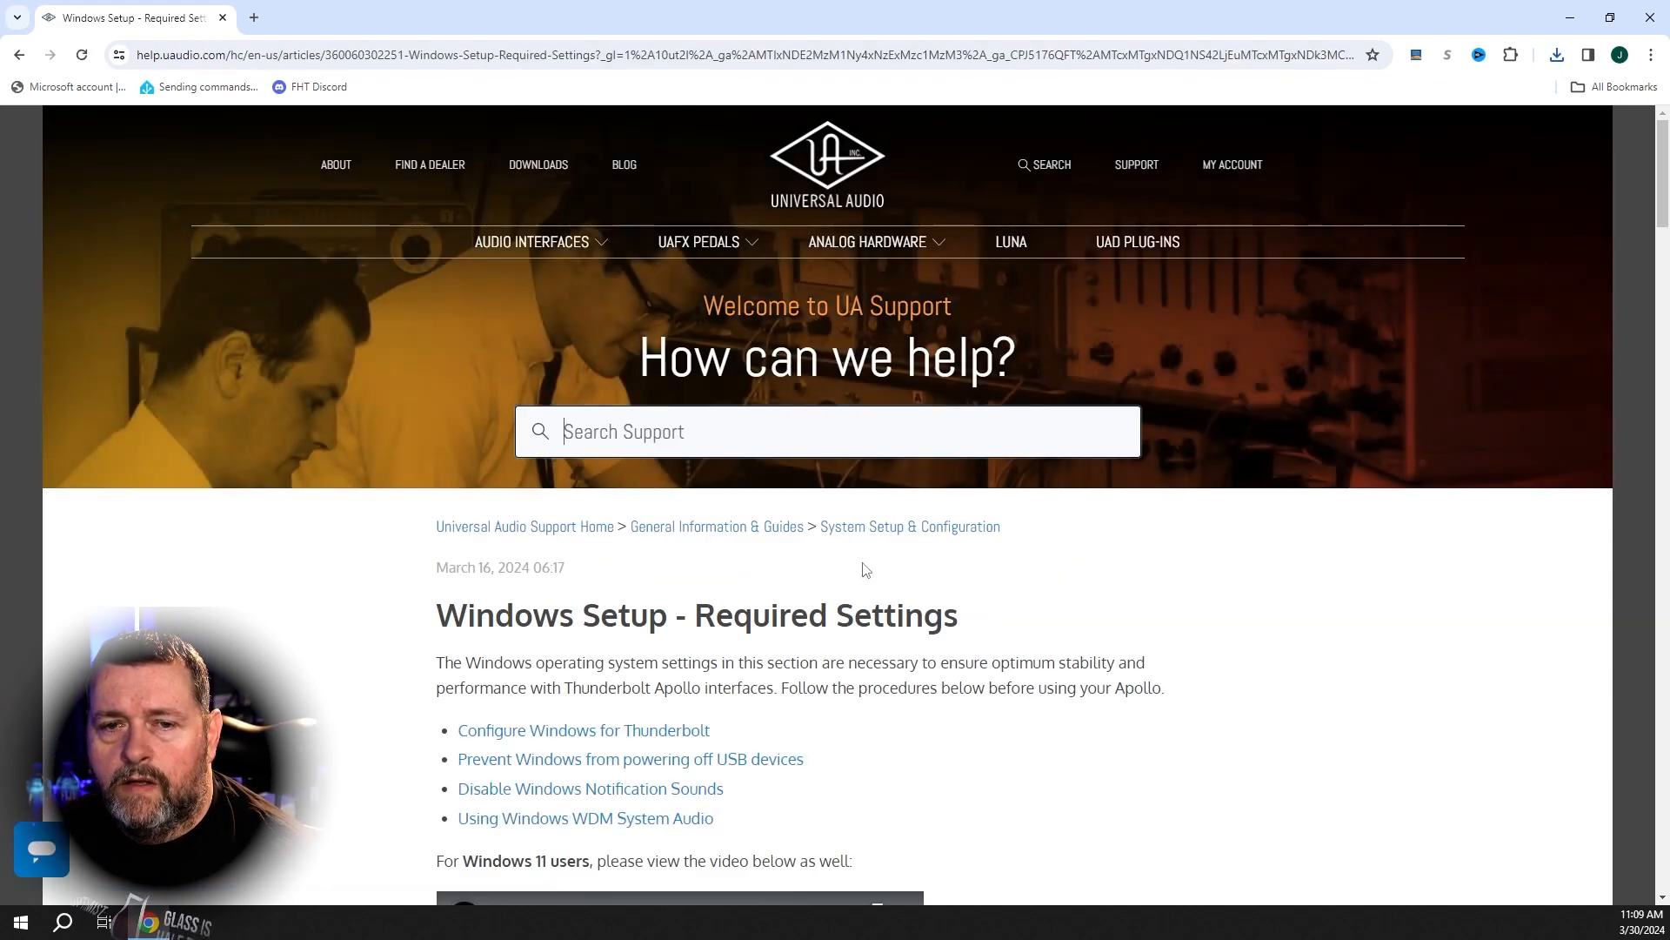
pyautogui.scroll(-3)
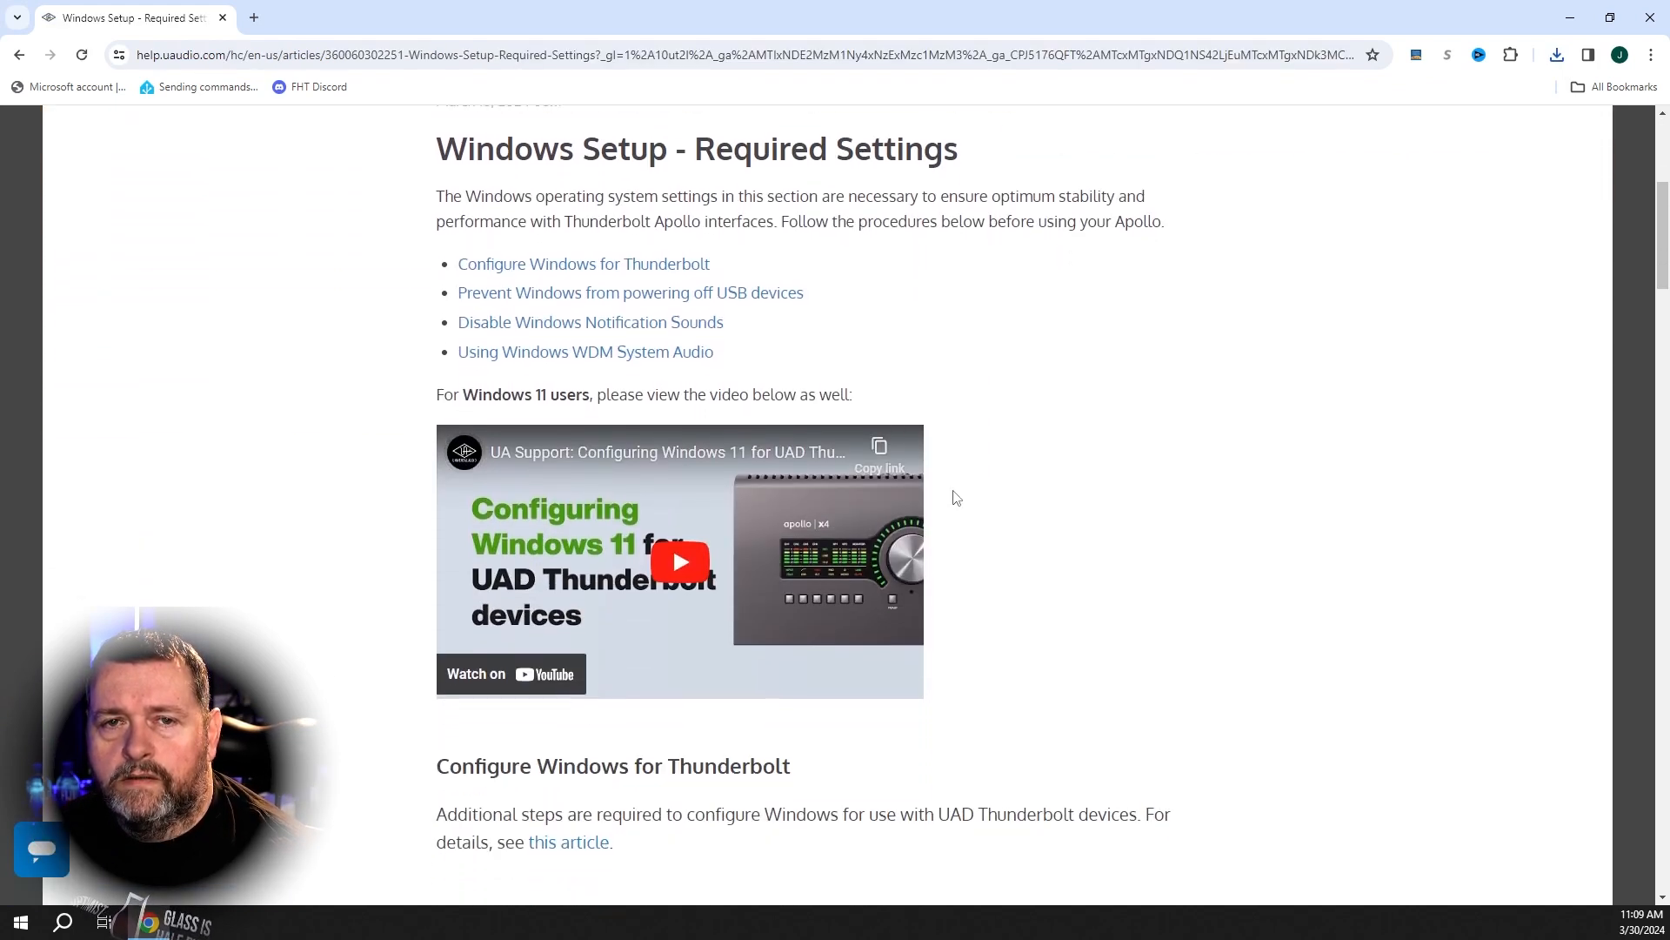
pyautogui.scroll(-3)
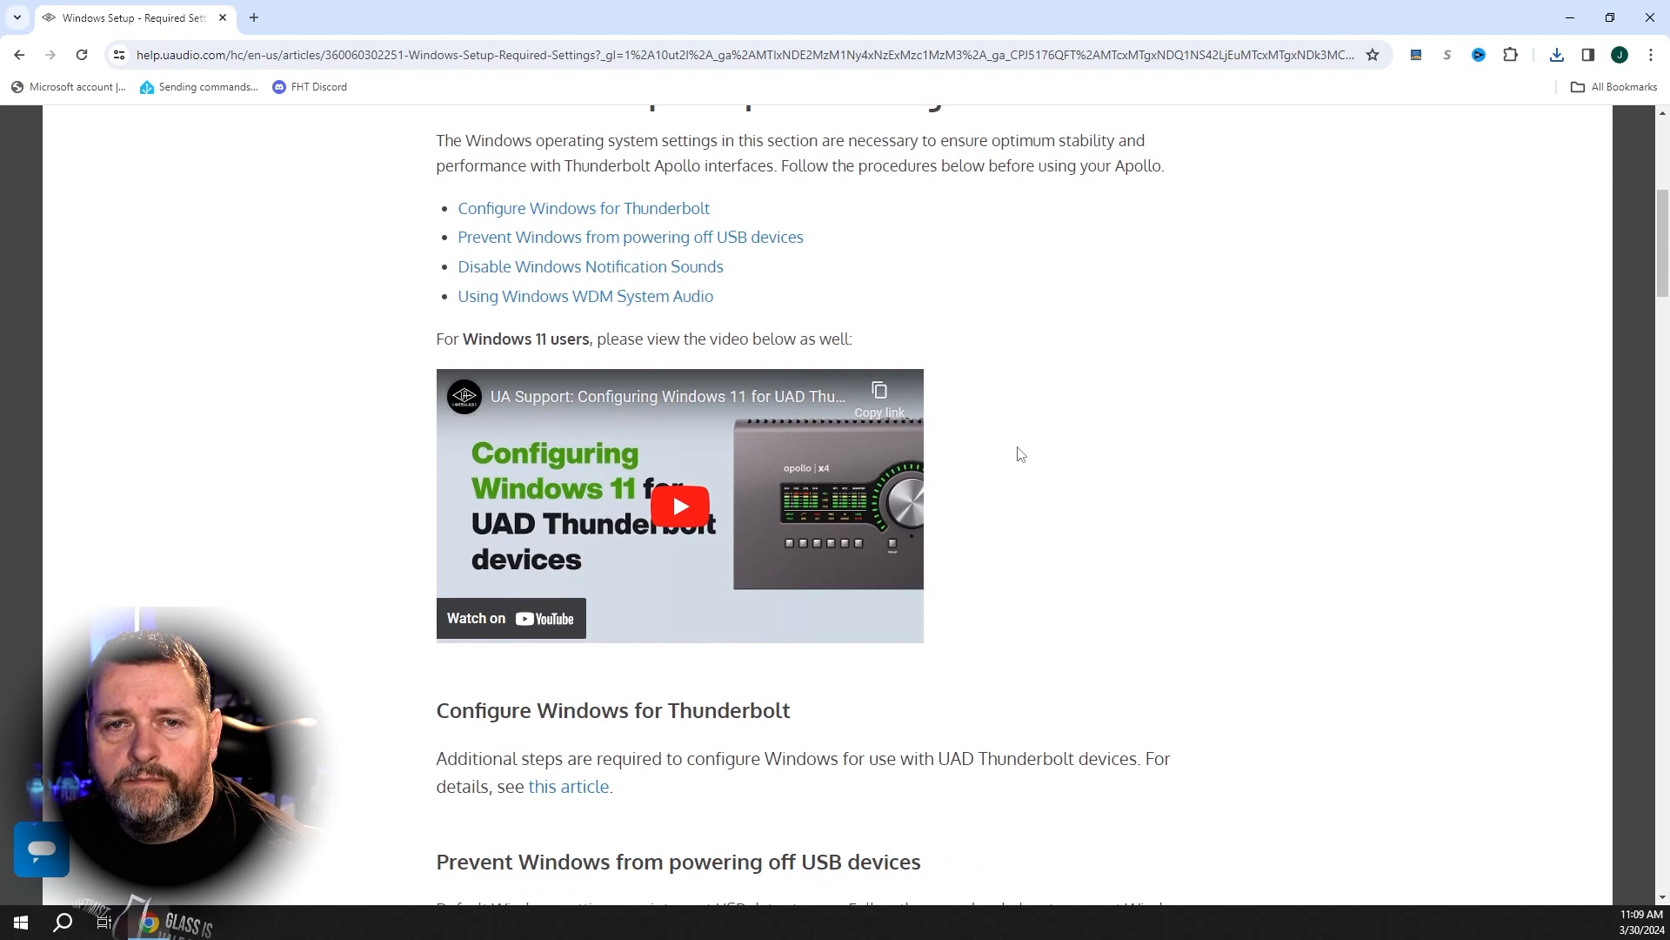
pyautogui.scroll(-3)
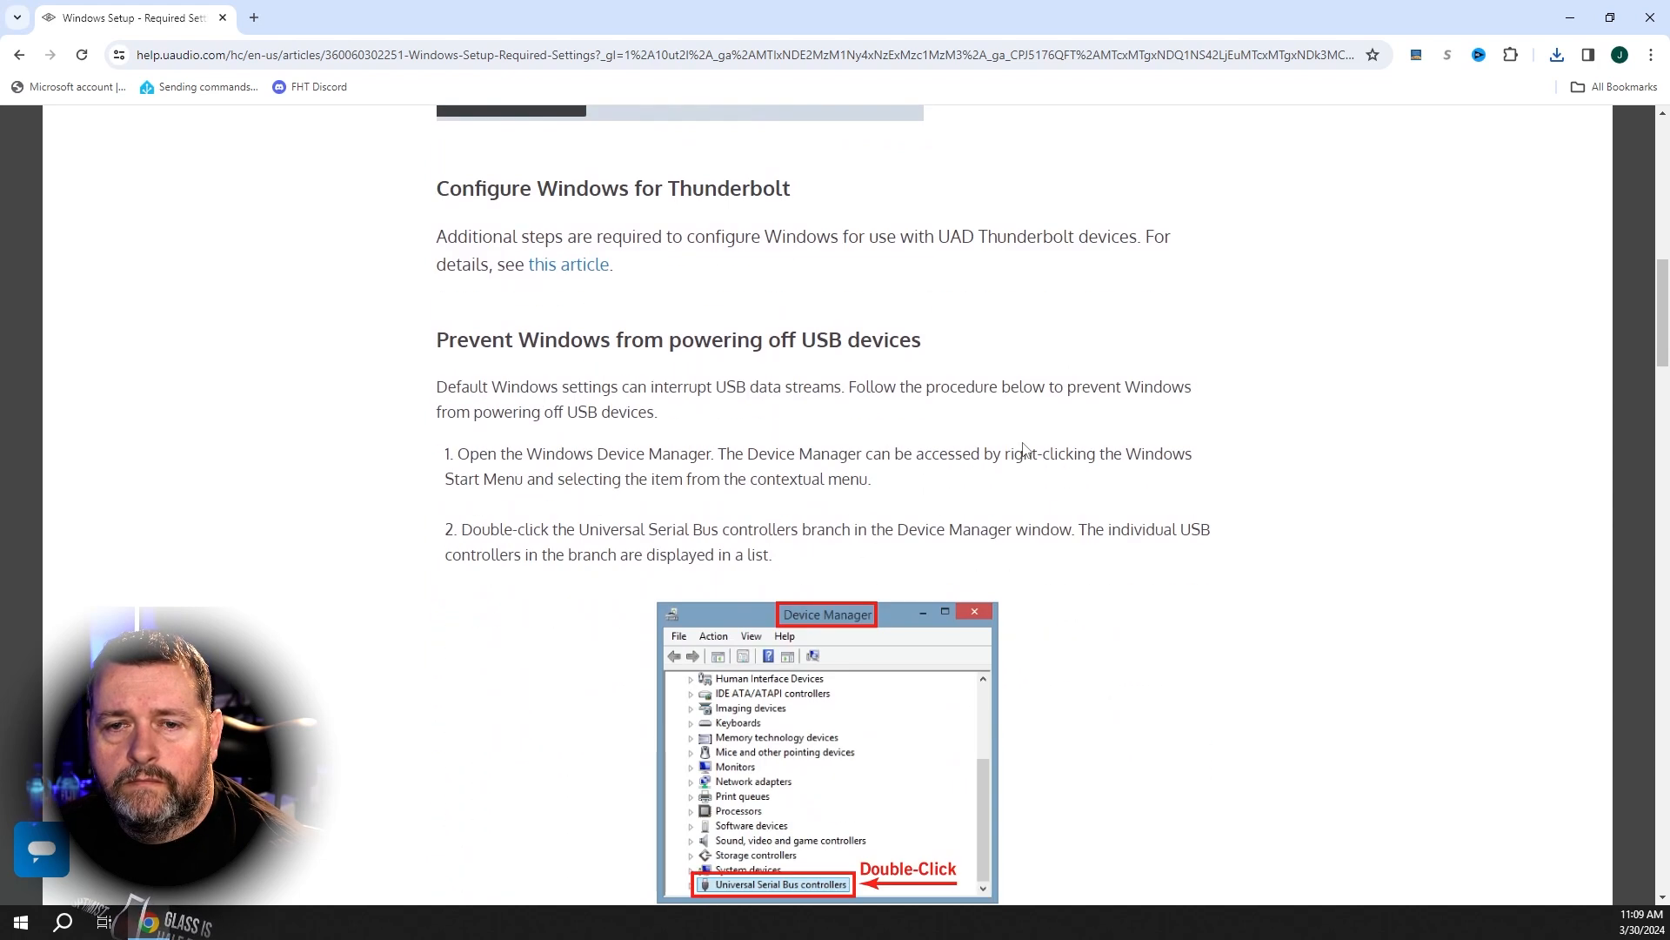
pyautogui.scroll(-3)
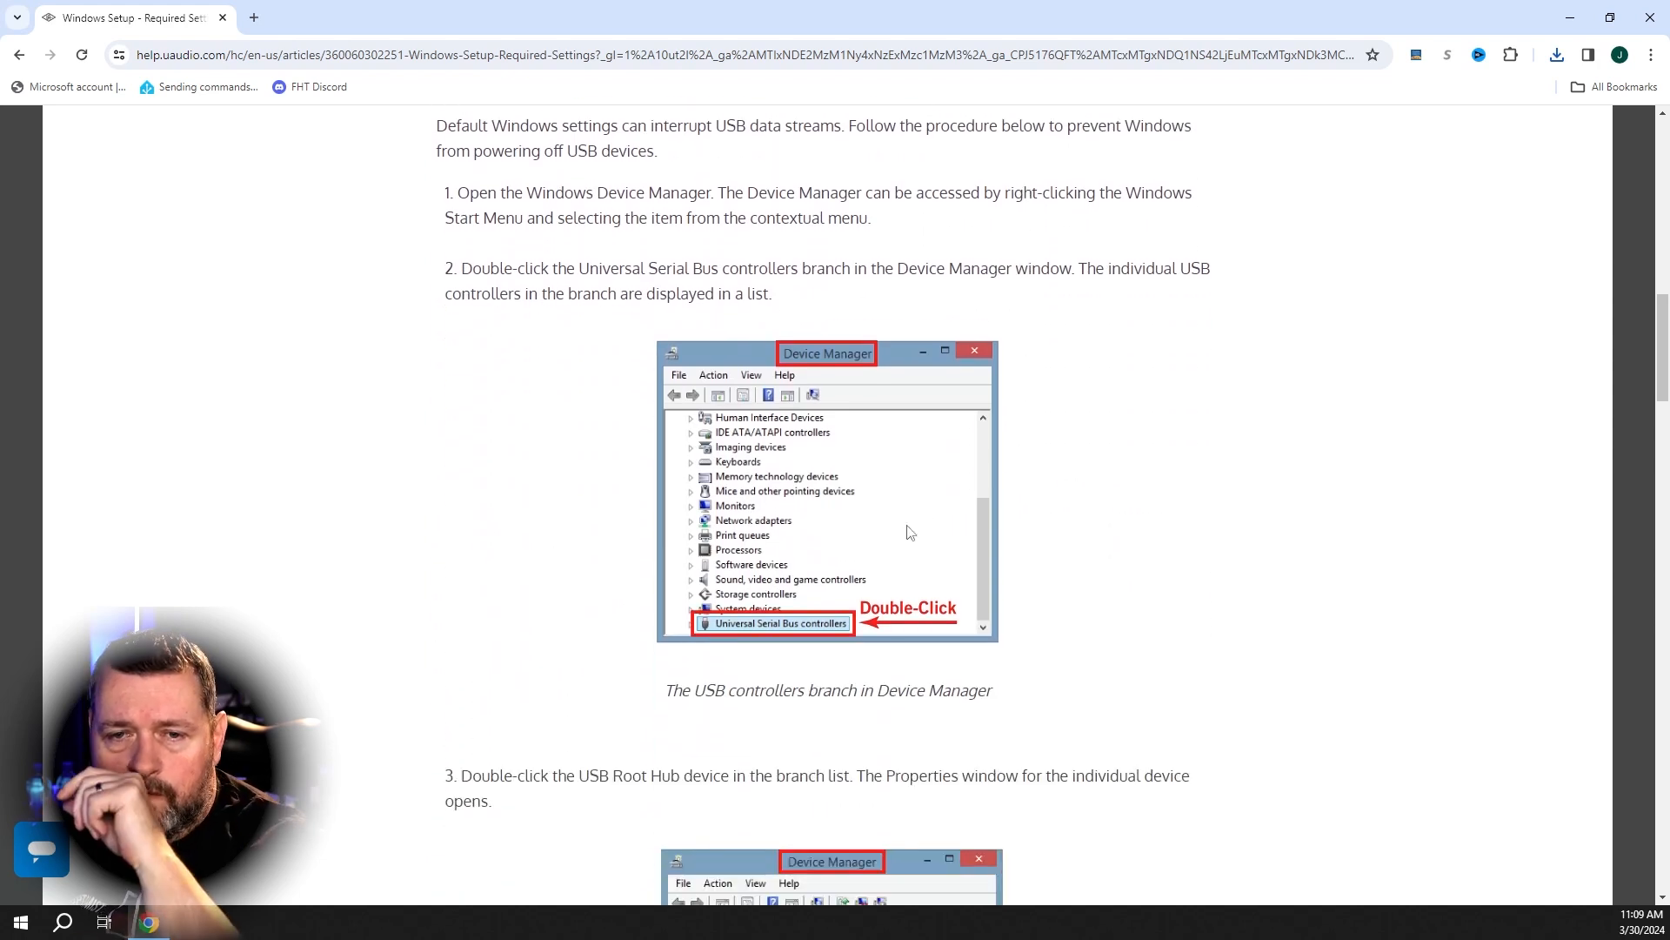
pyautogui.moveTo(916, 492)
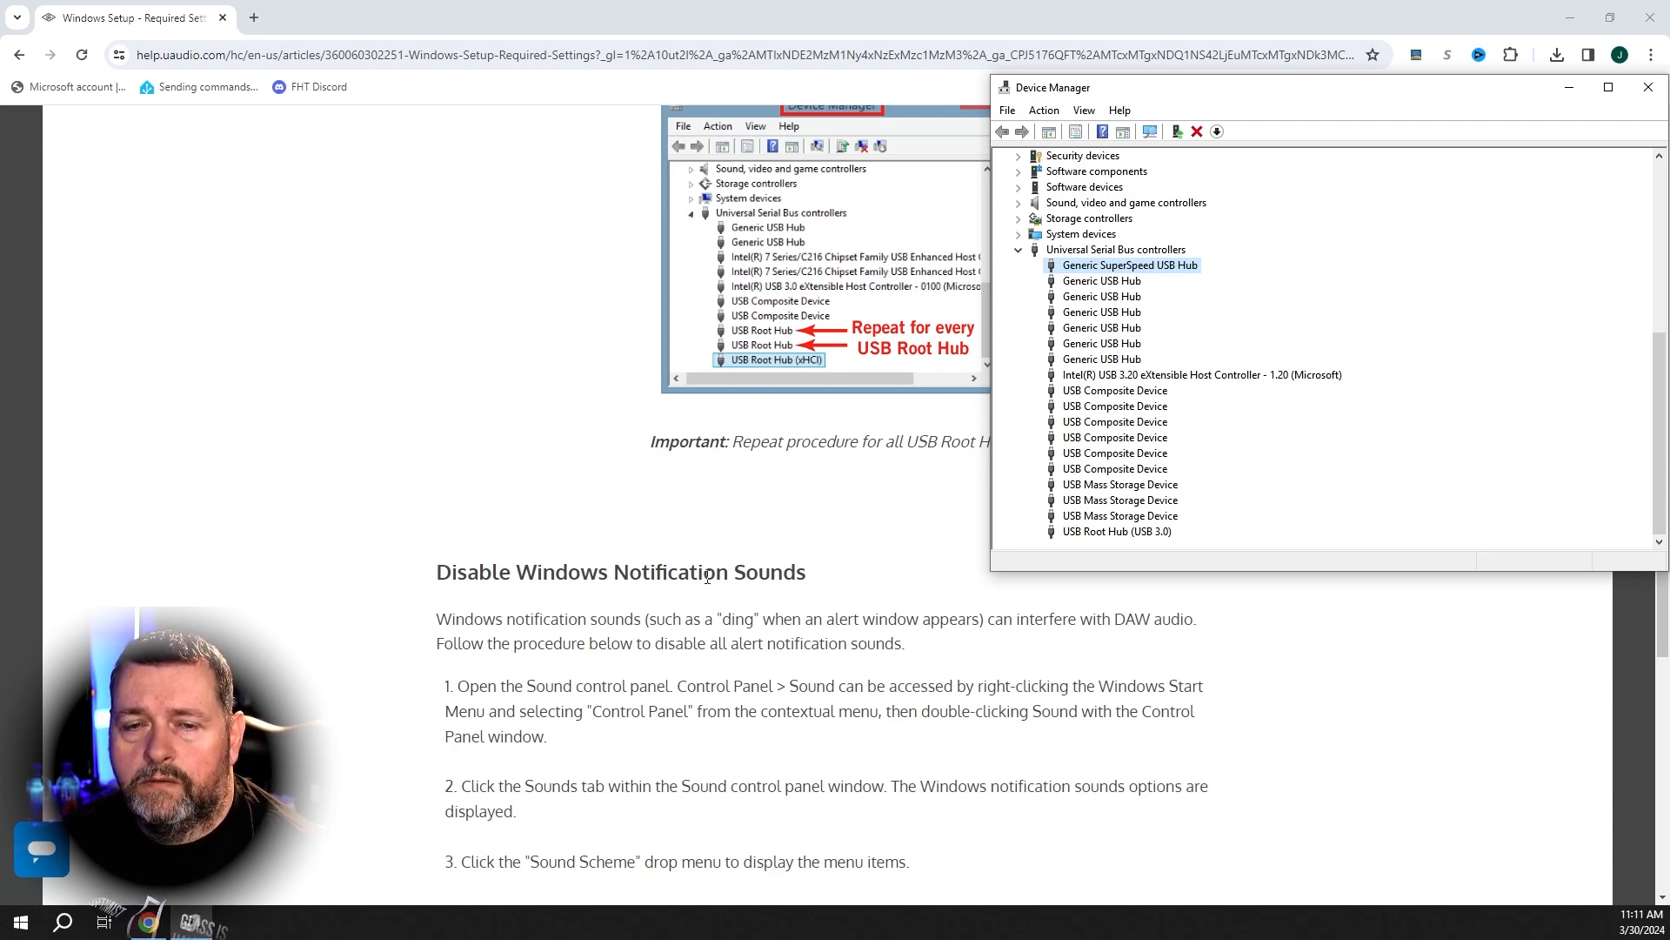
pyautogui.scroll(-3)
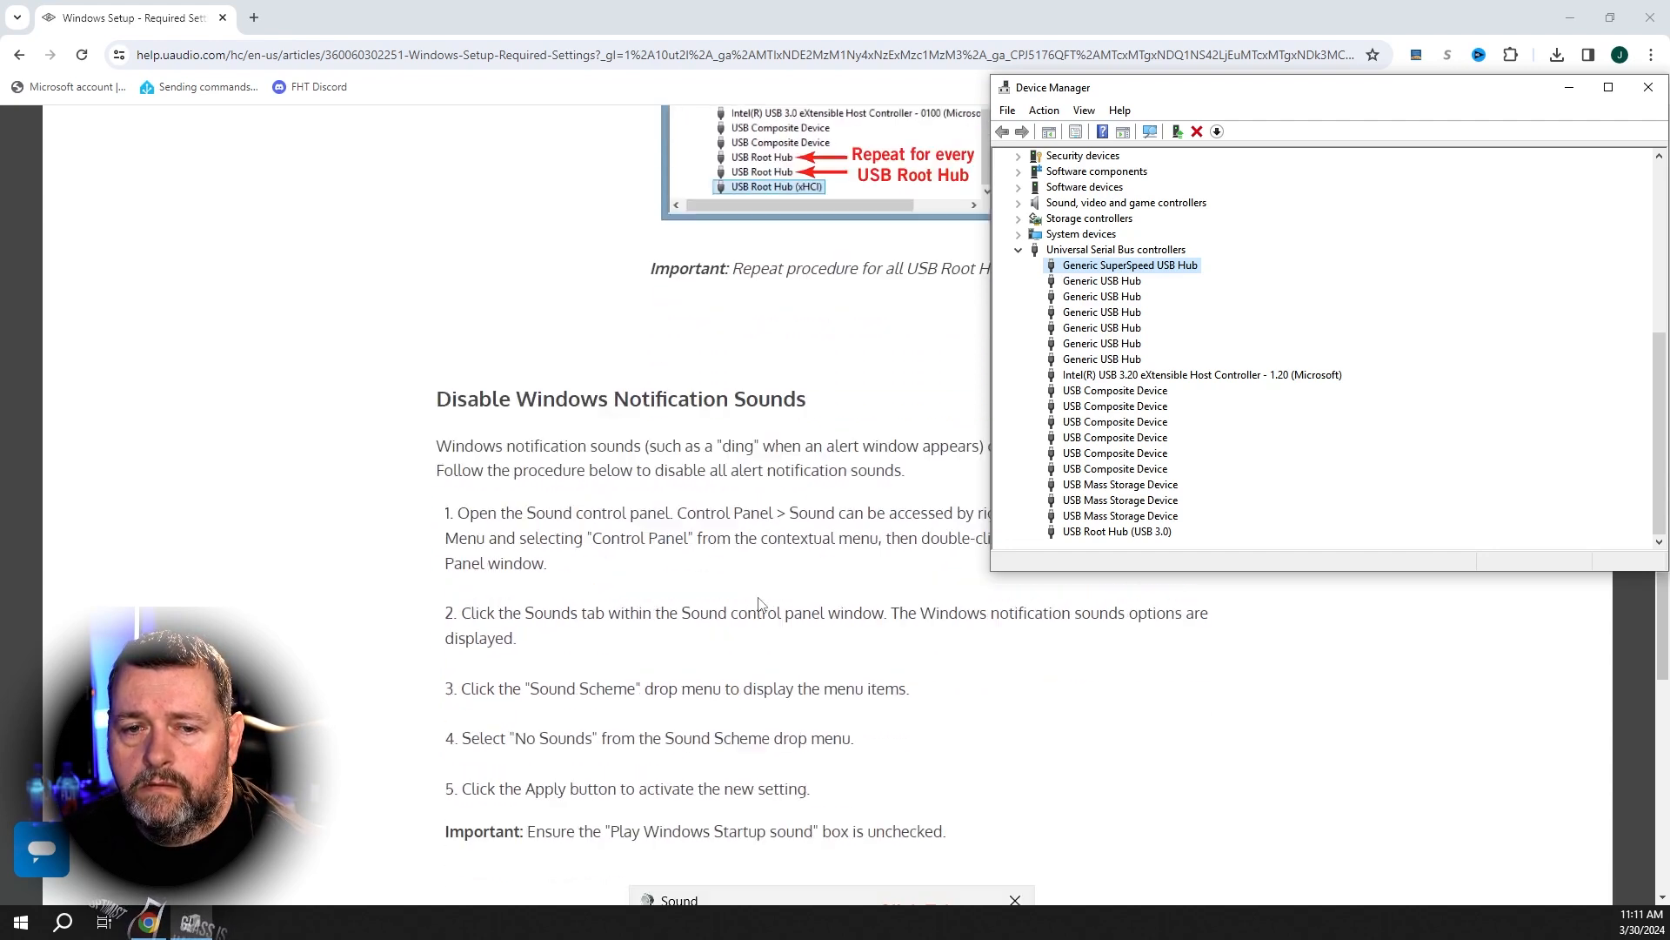
pyautogui.scroll(-3)
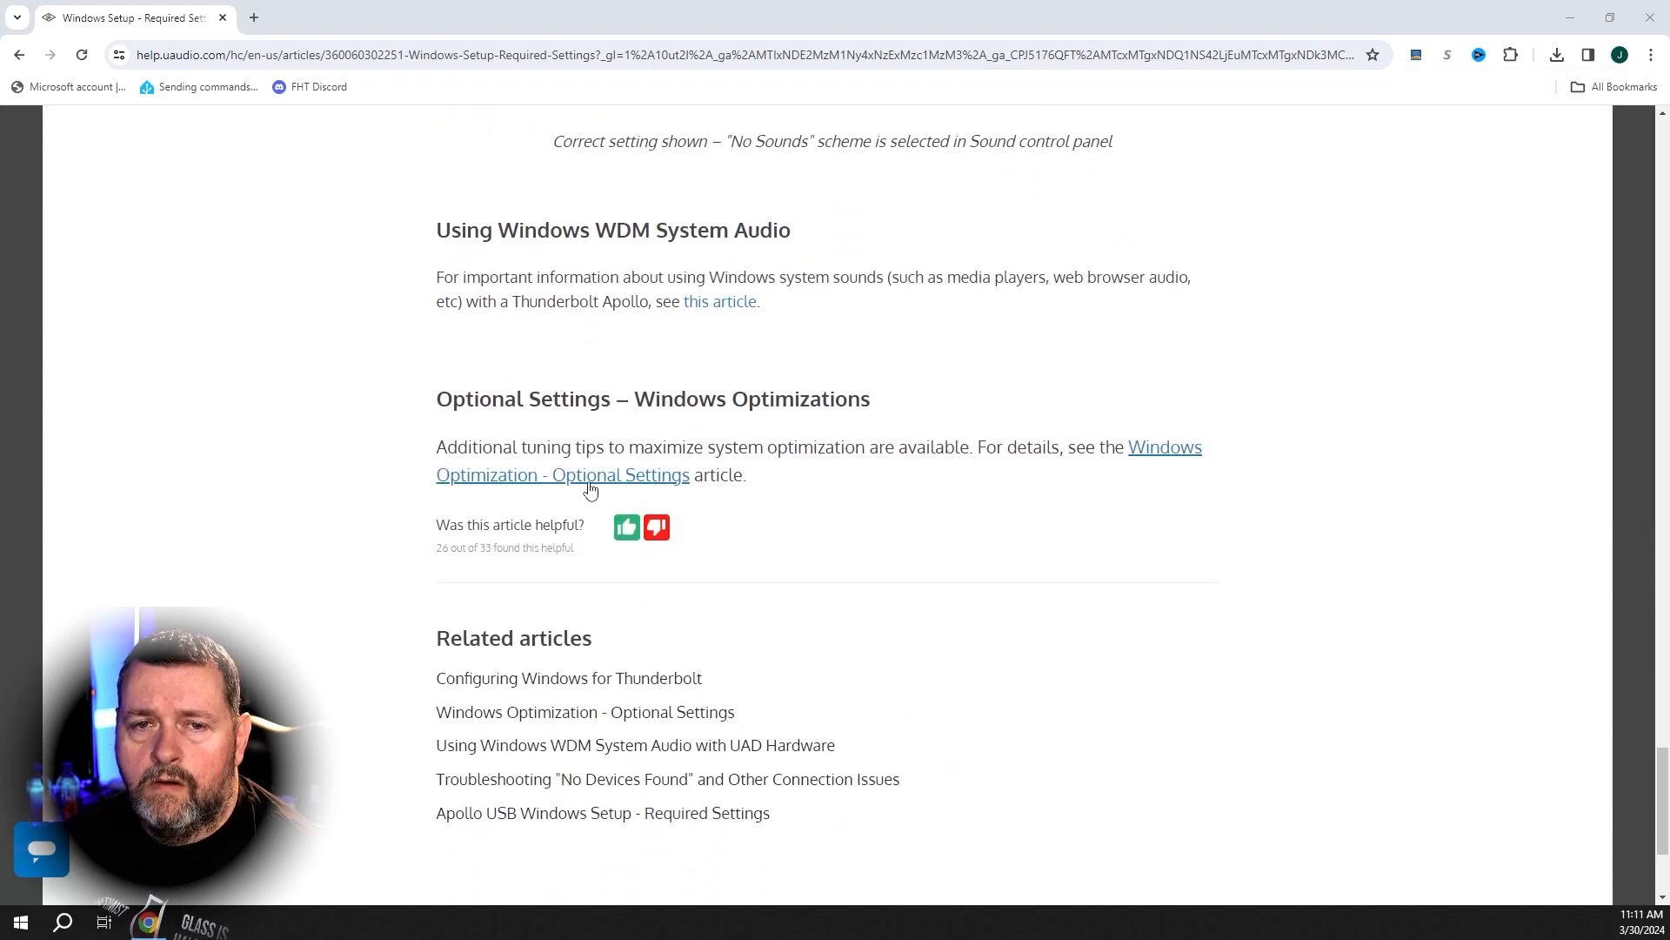
# Step: Open 'Windows Optimization - Optional Settings' and read it through to the end
pyautogui.click(563, 474)
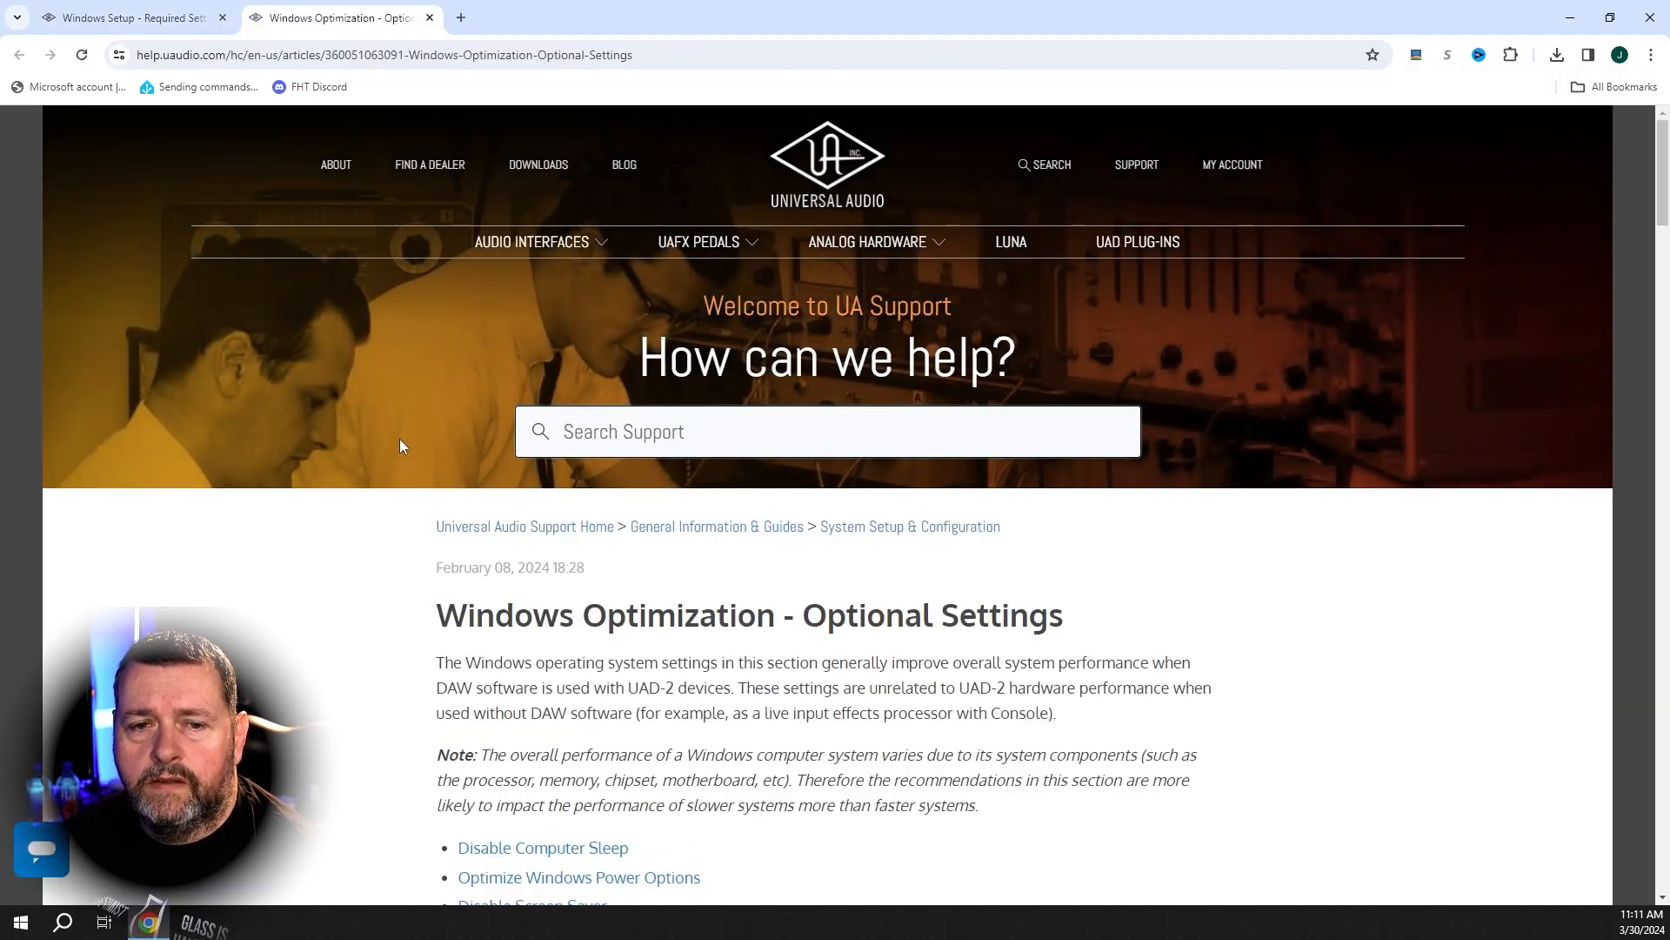
pyautogui.scroll(-3)
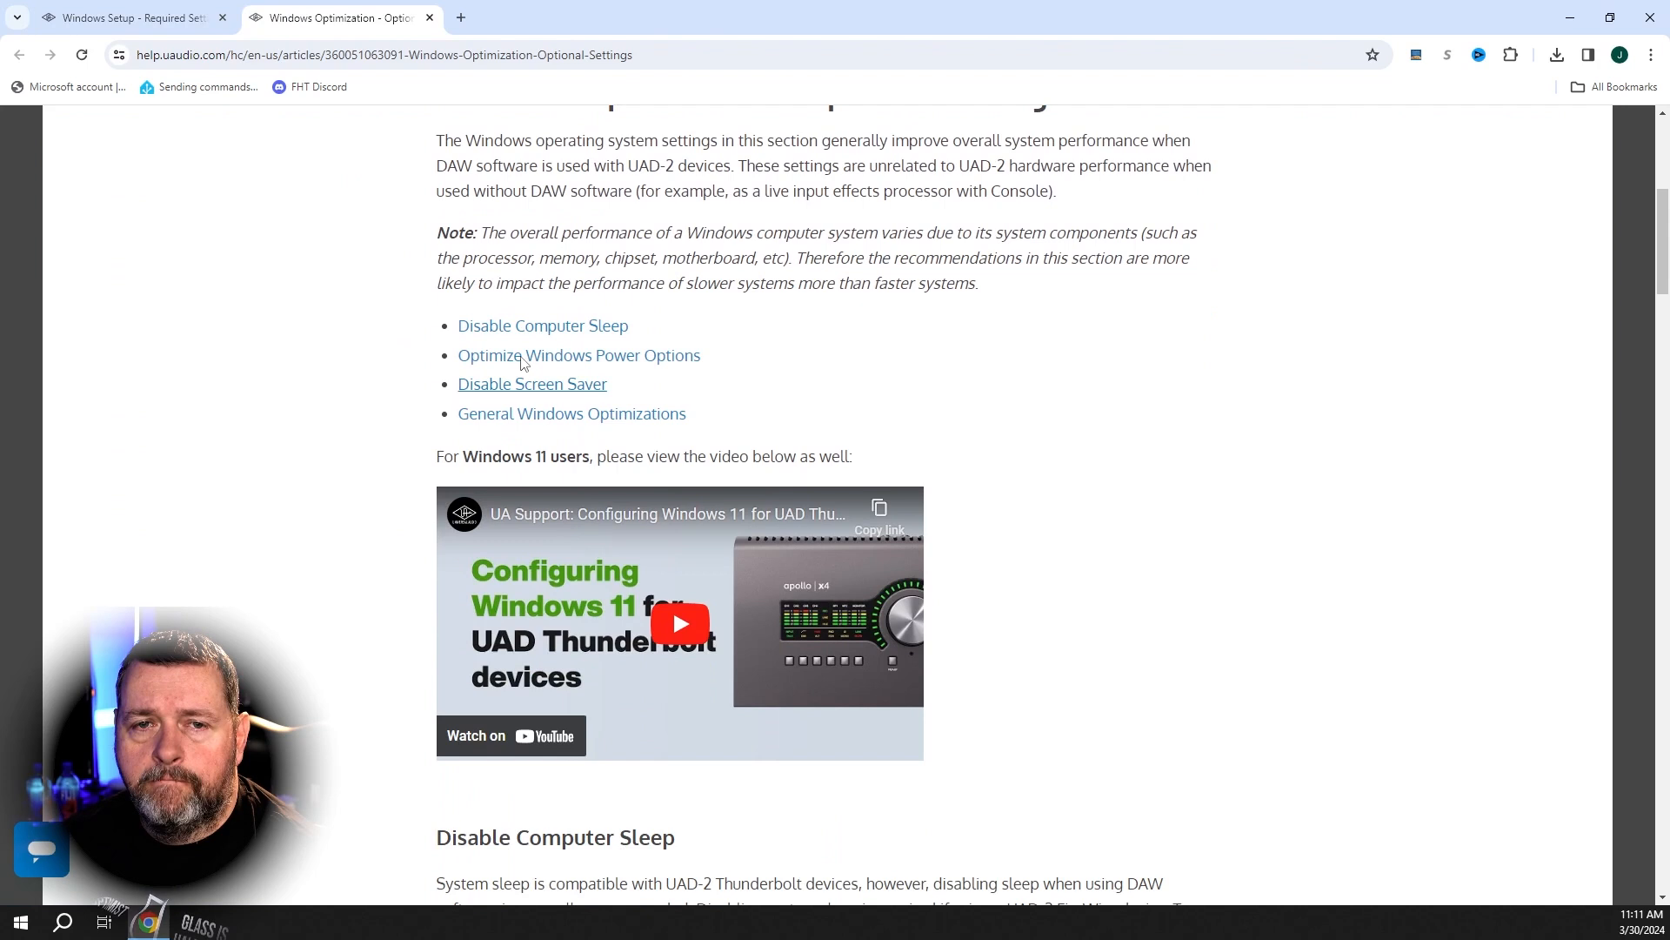
pyautogui.moveTo(417, 385)
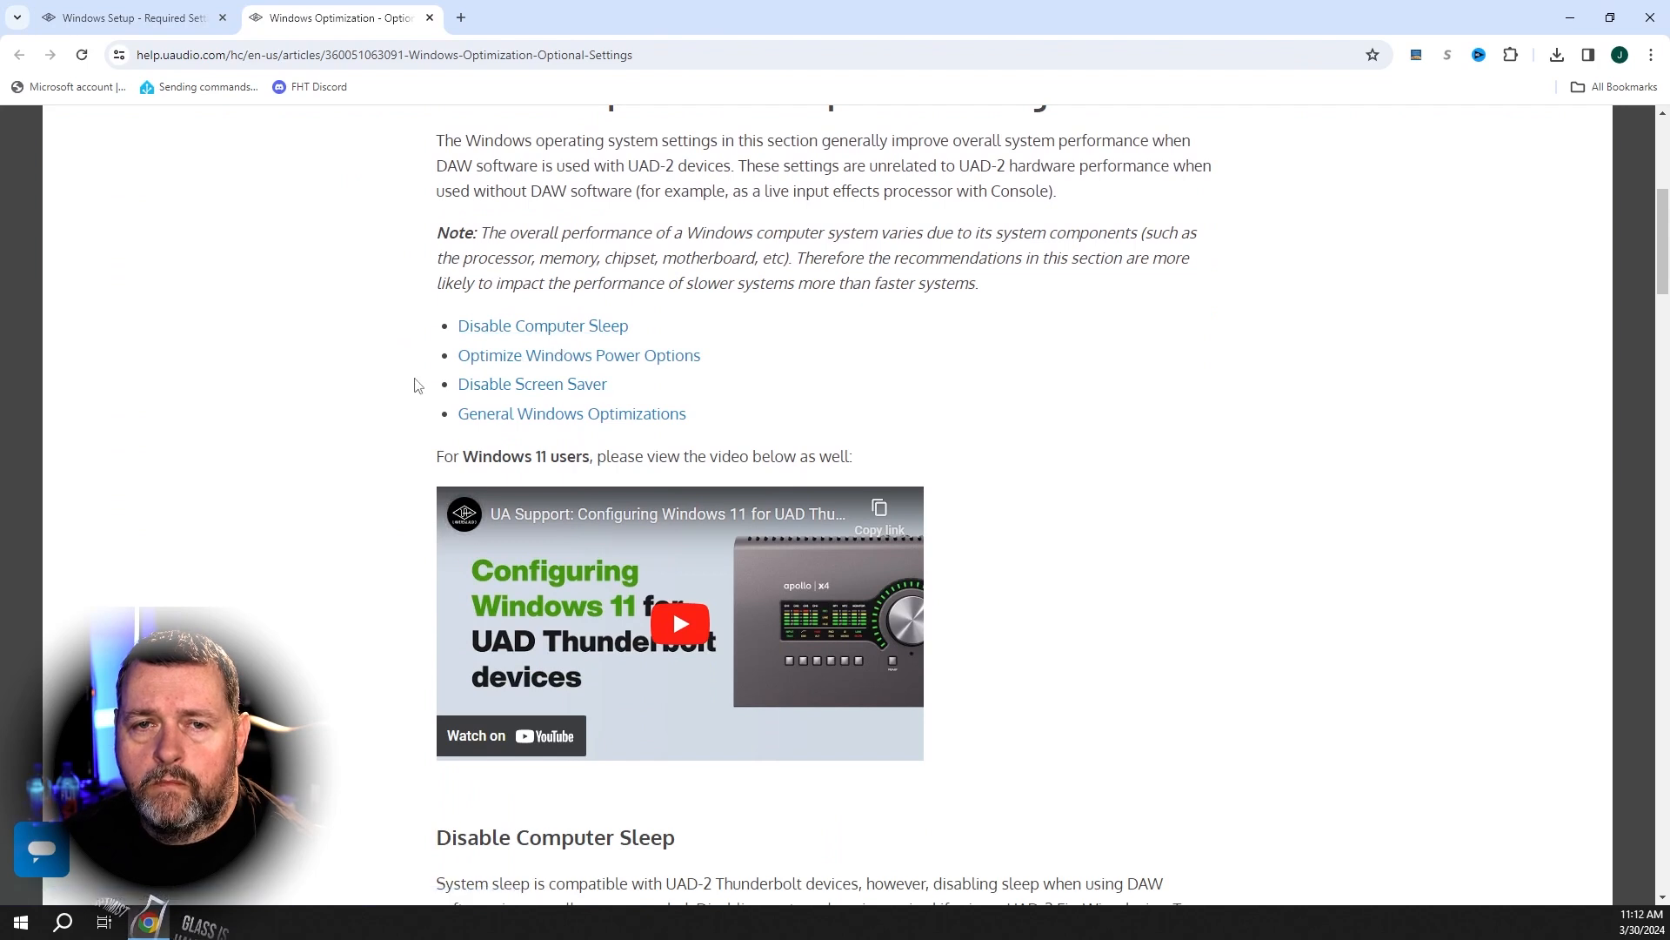
pyautogui.scroll(-3)
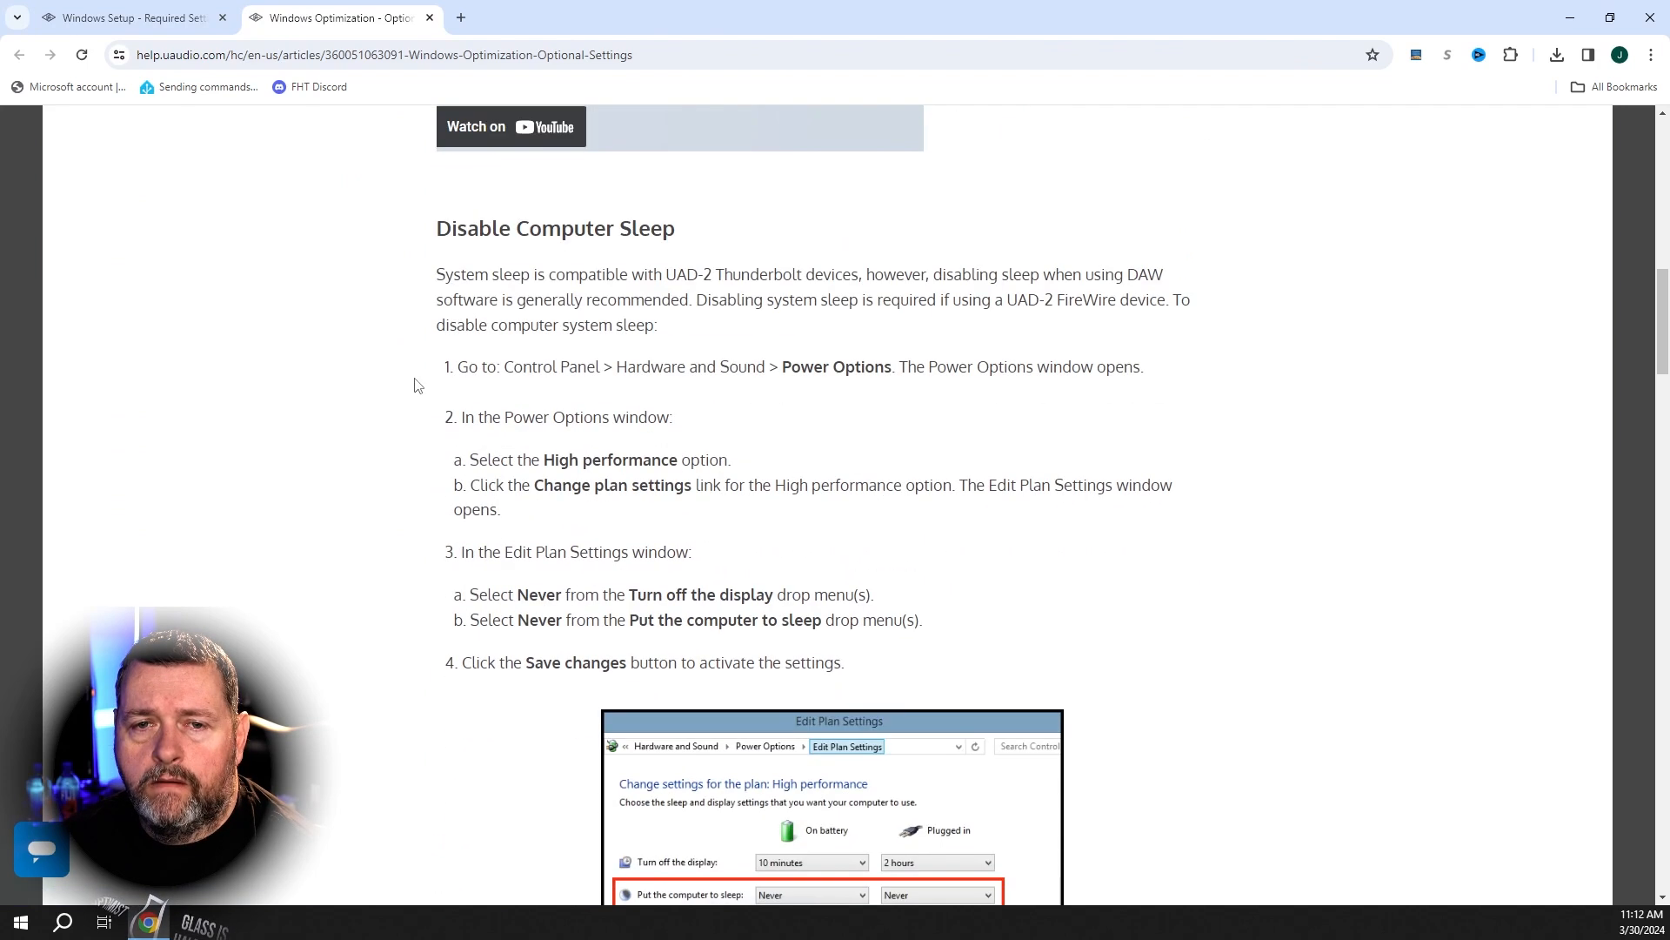
pyautogui.scroll(-3)
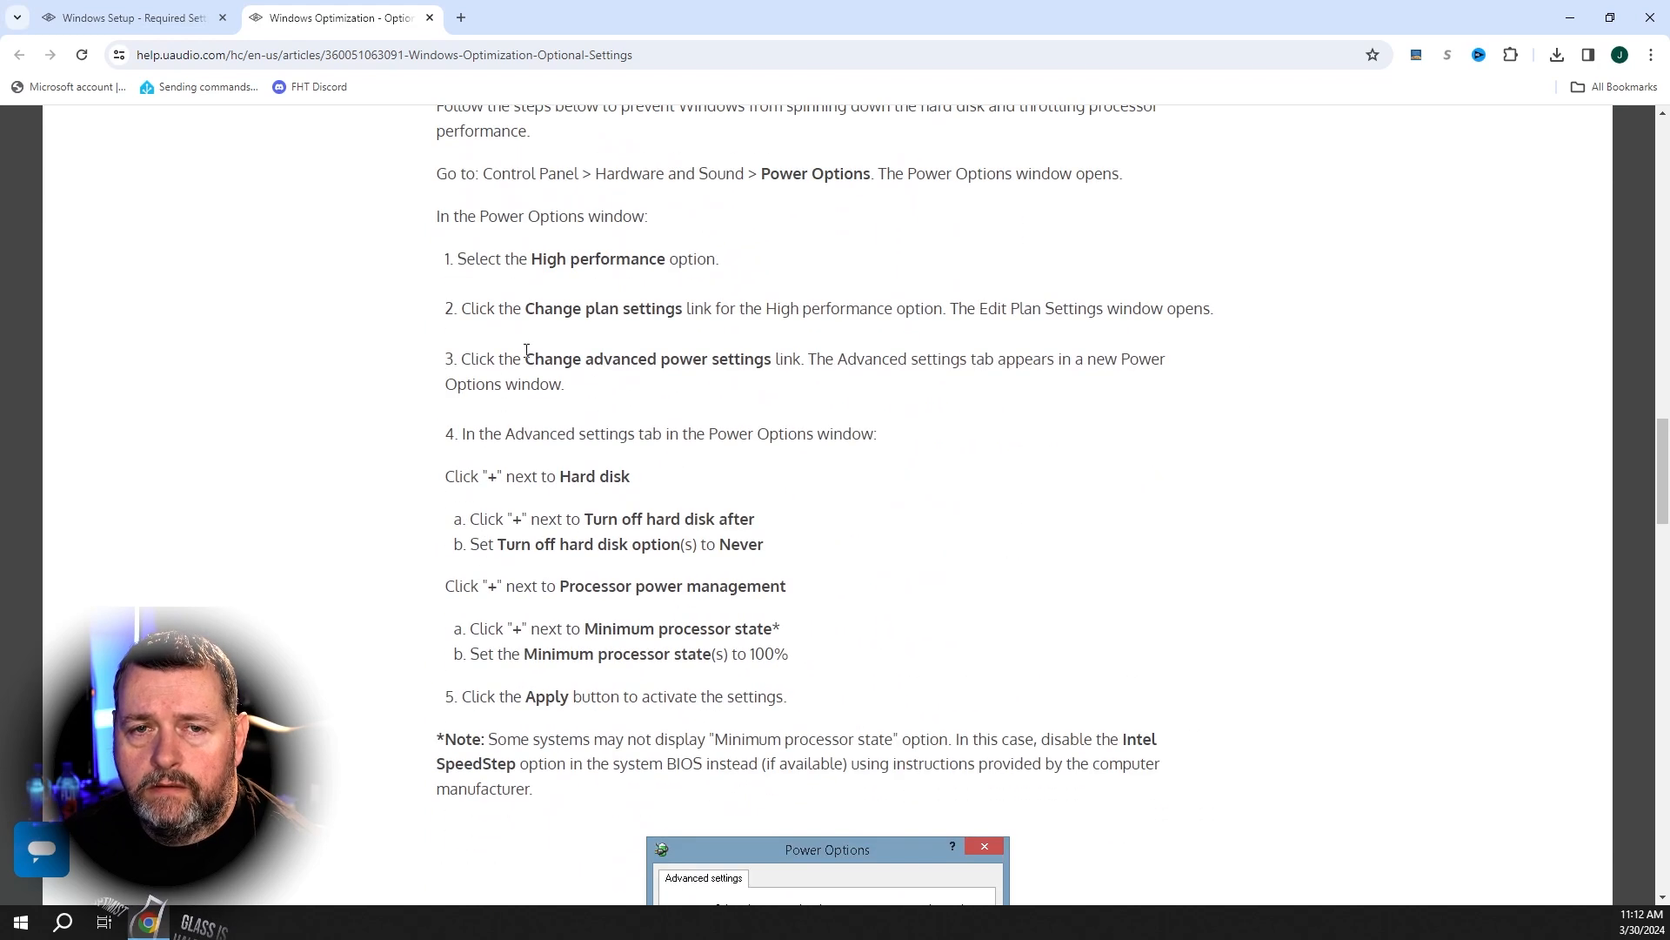
pyautogui.scroll(-3)
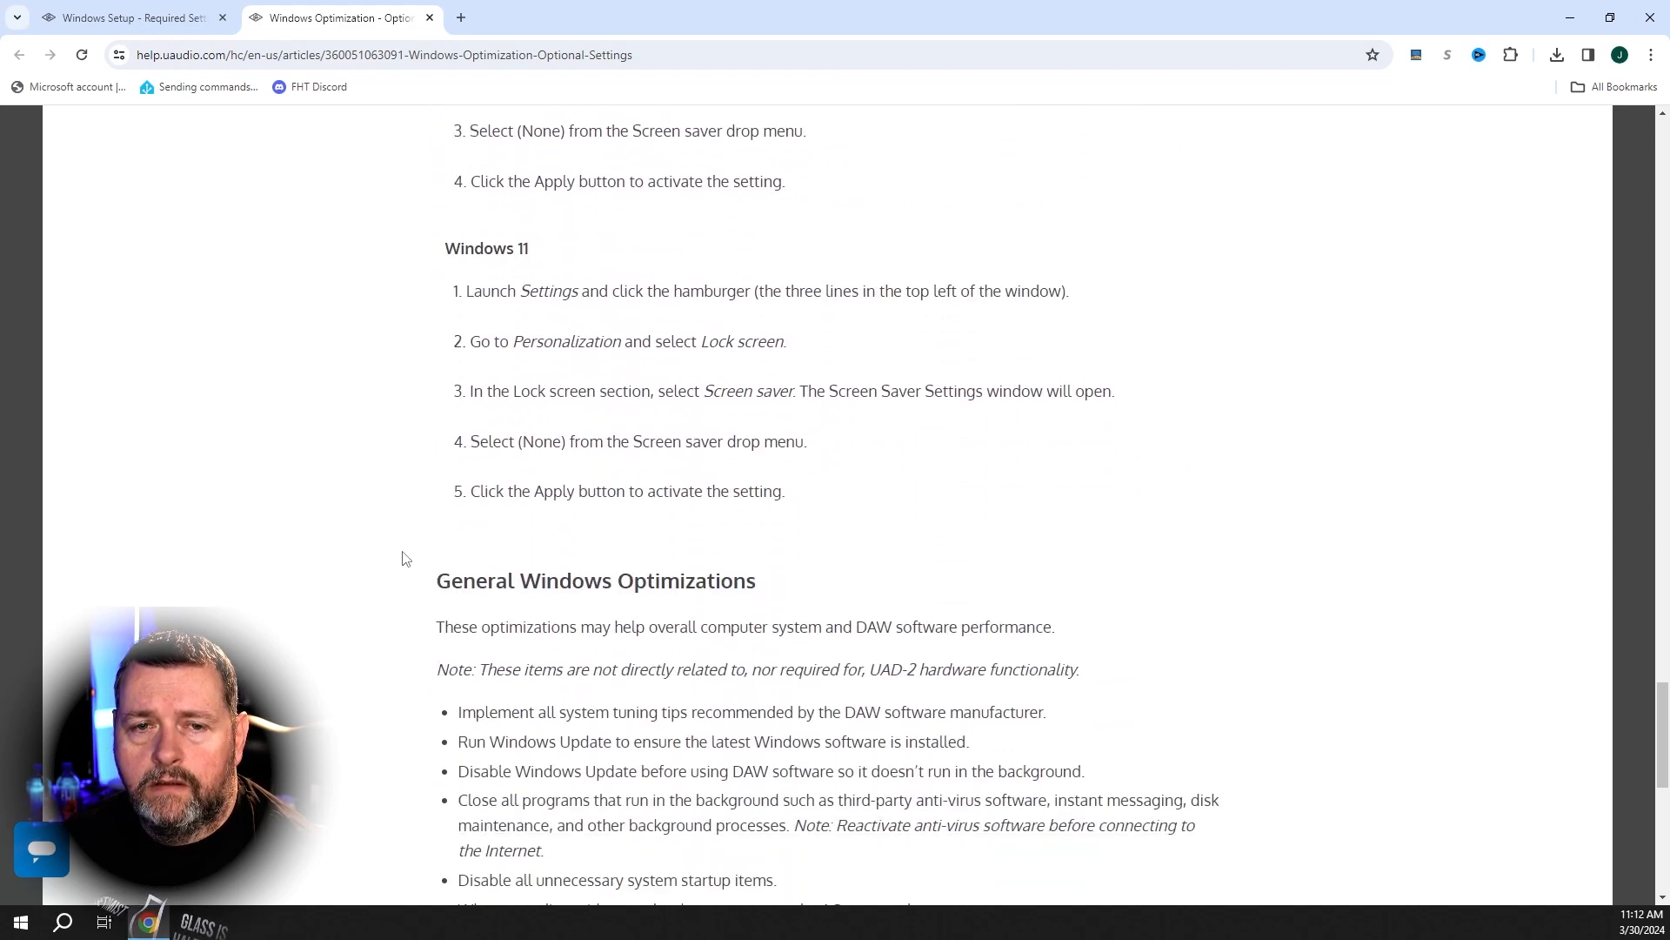
pyautogui.scroll(-3)
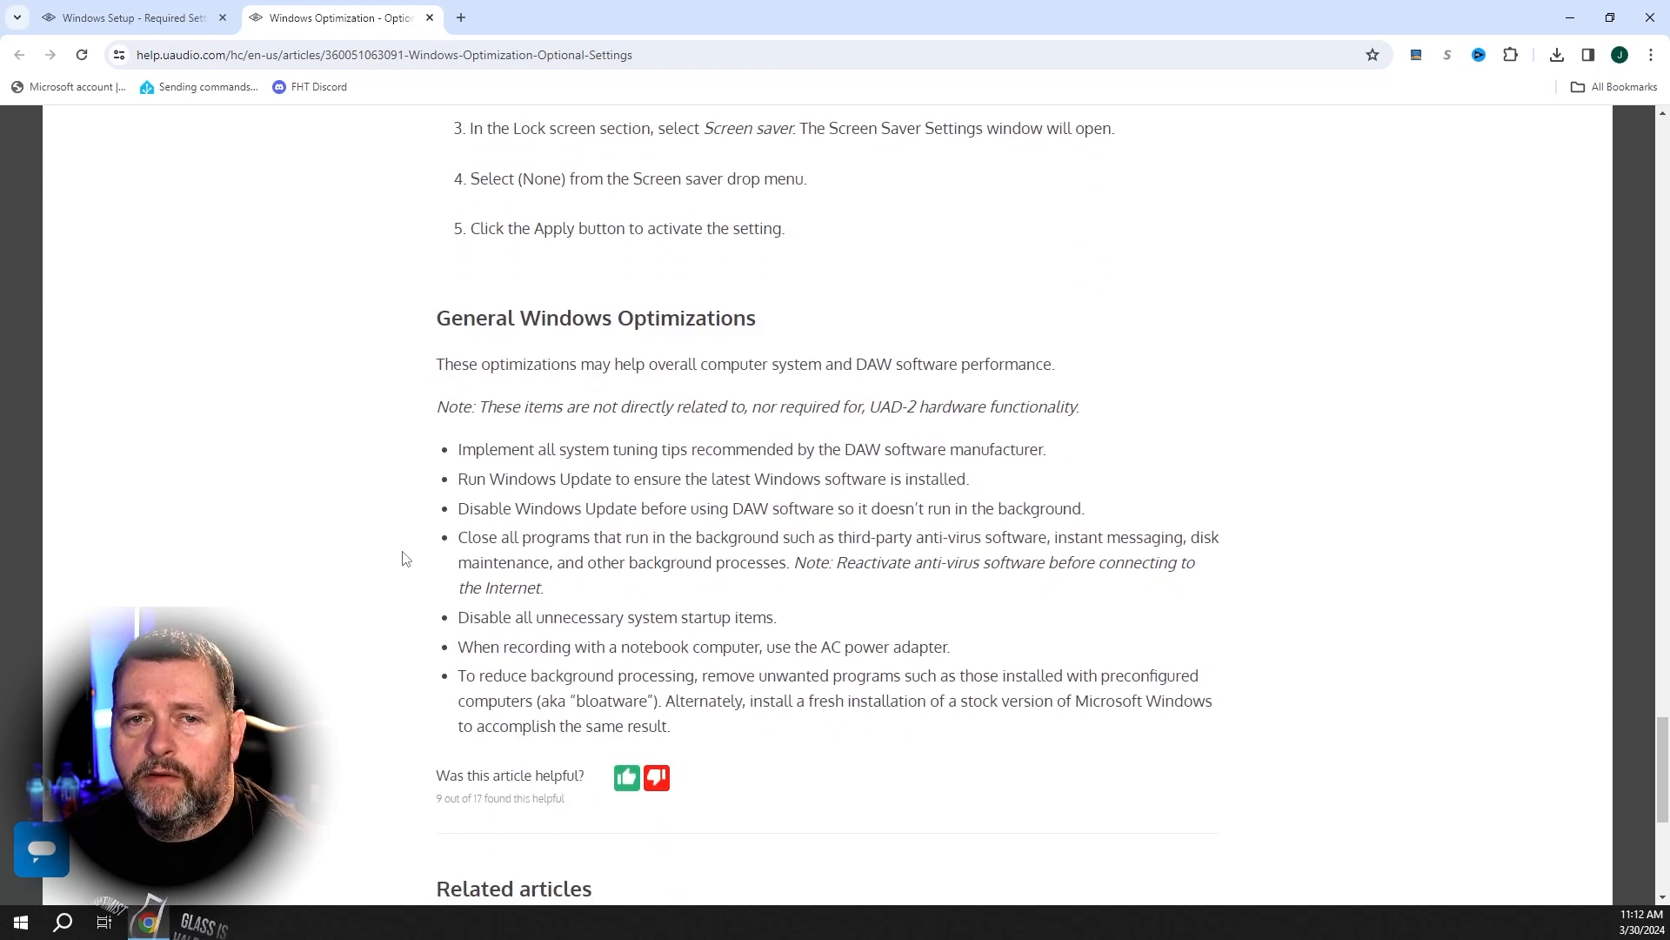
pyautogui.scroll(-3)
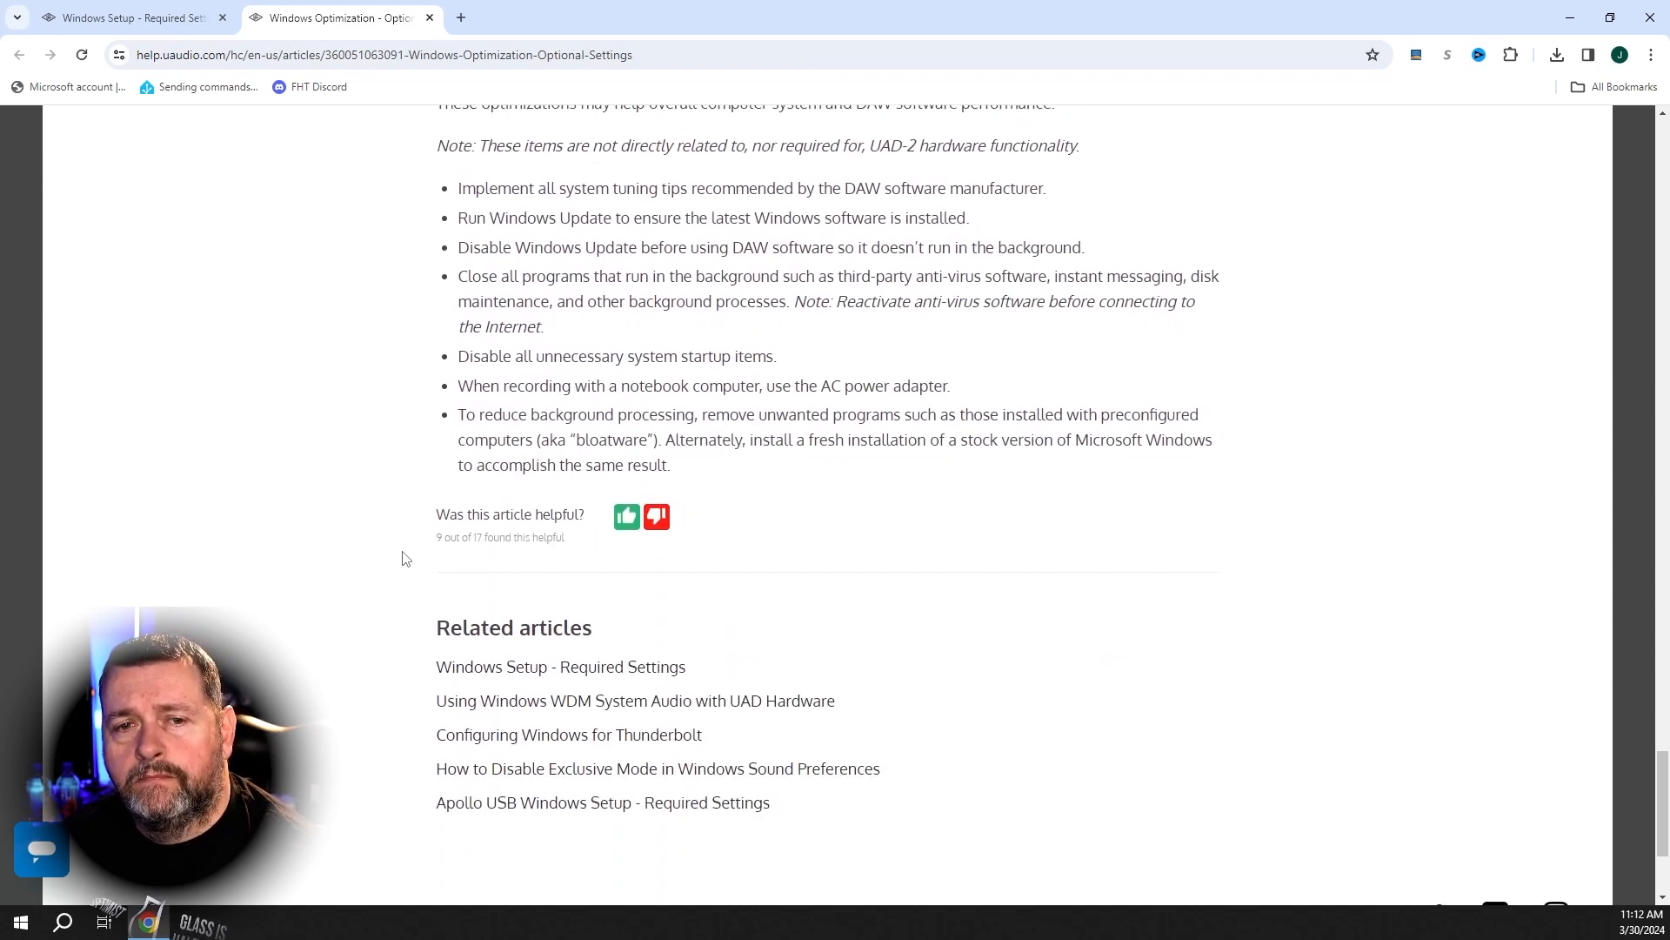
pyautogui.scroll(-3)
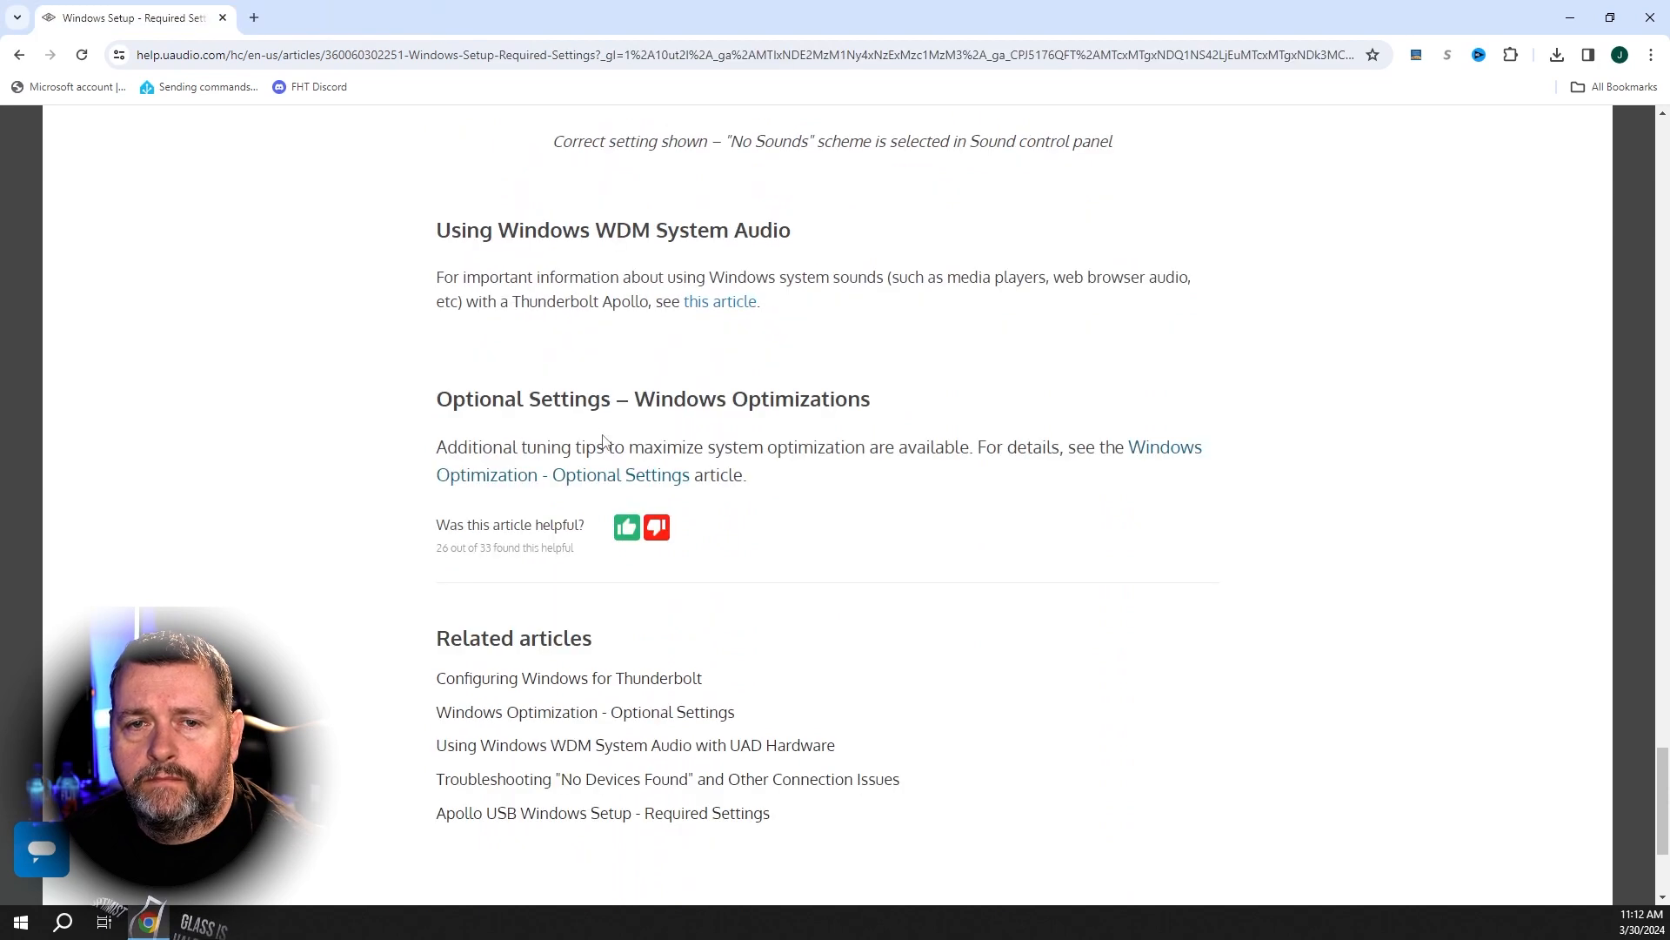
pyautogui.moveTo(839, 509)
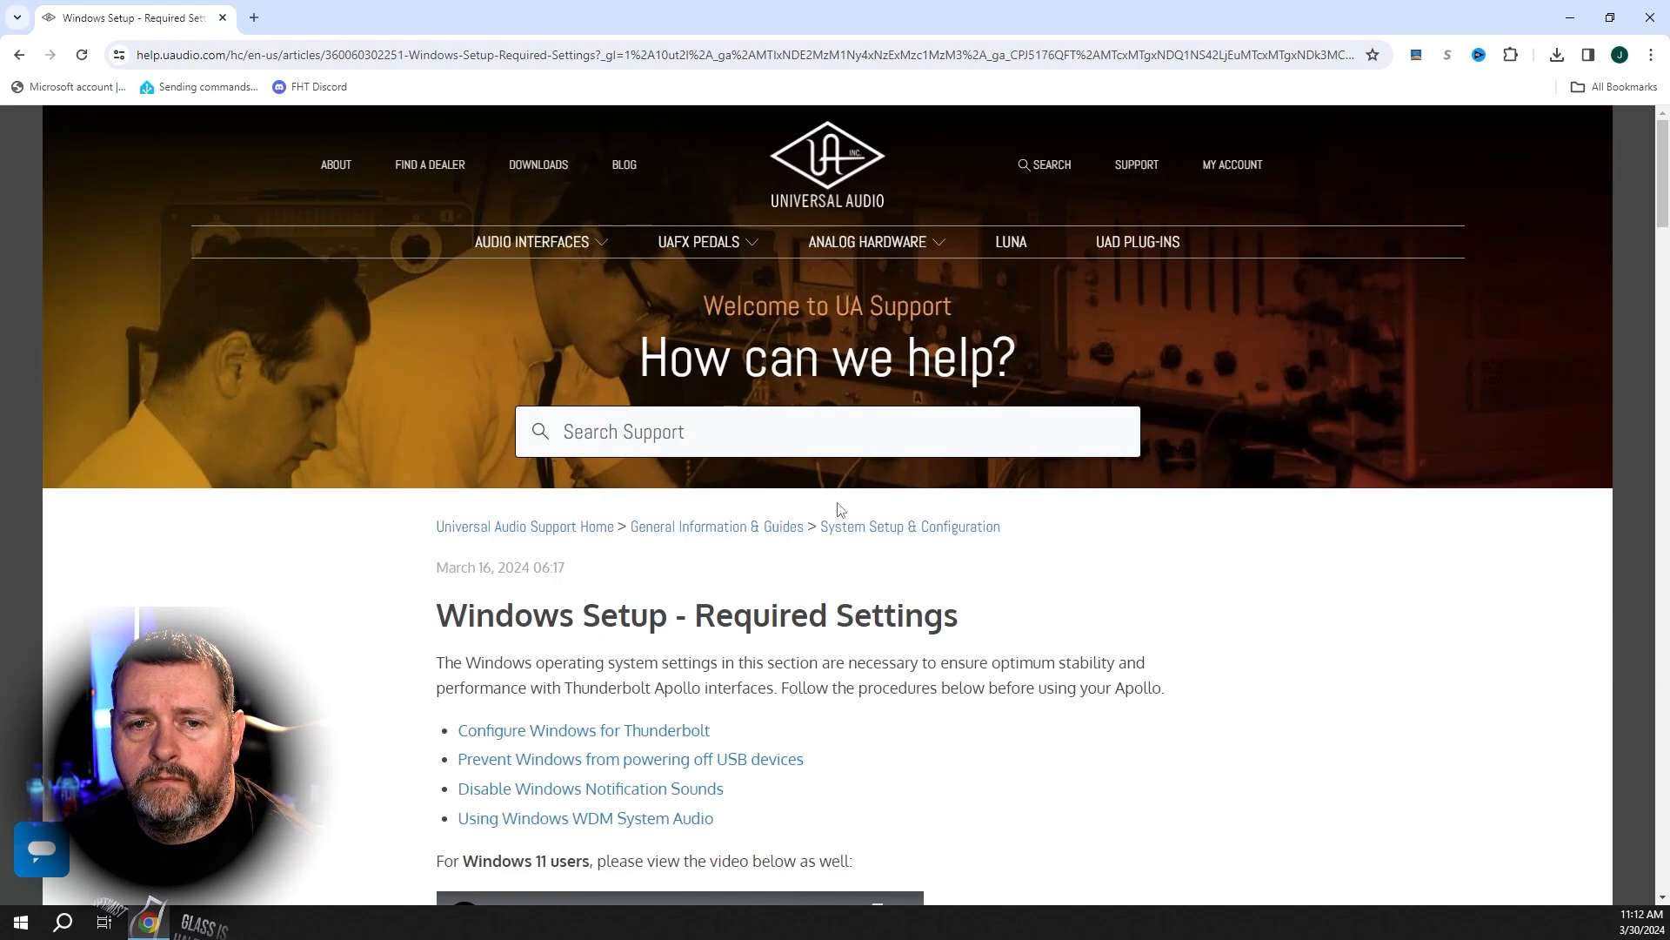
pyautogui.scroll(-3)
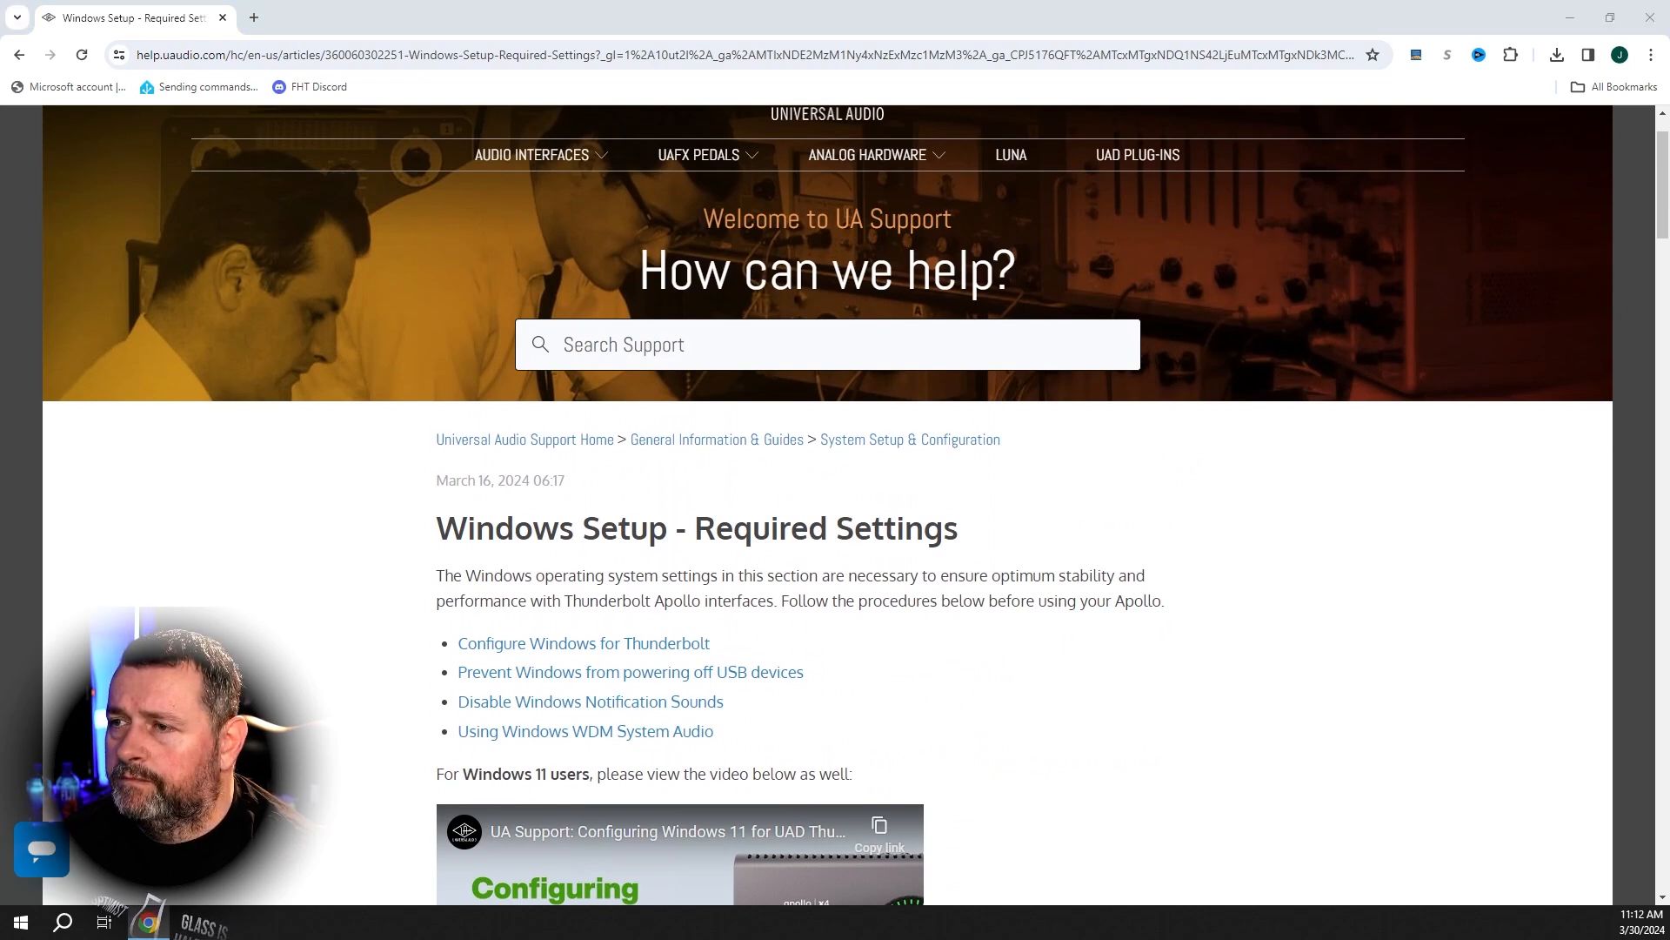
# Step: Run UASetup.exe as administrator, accept the license without usage statistics, and install
pyautogui.rightClick(499, 262)
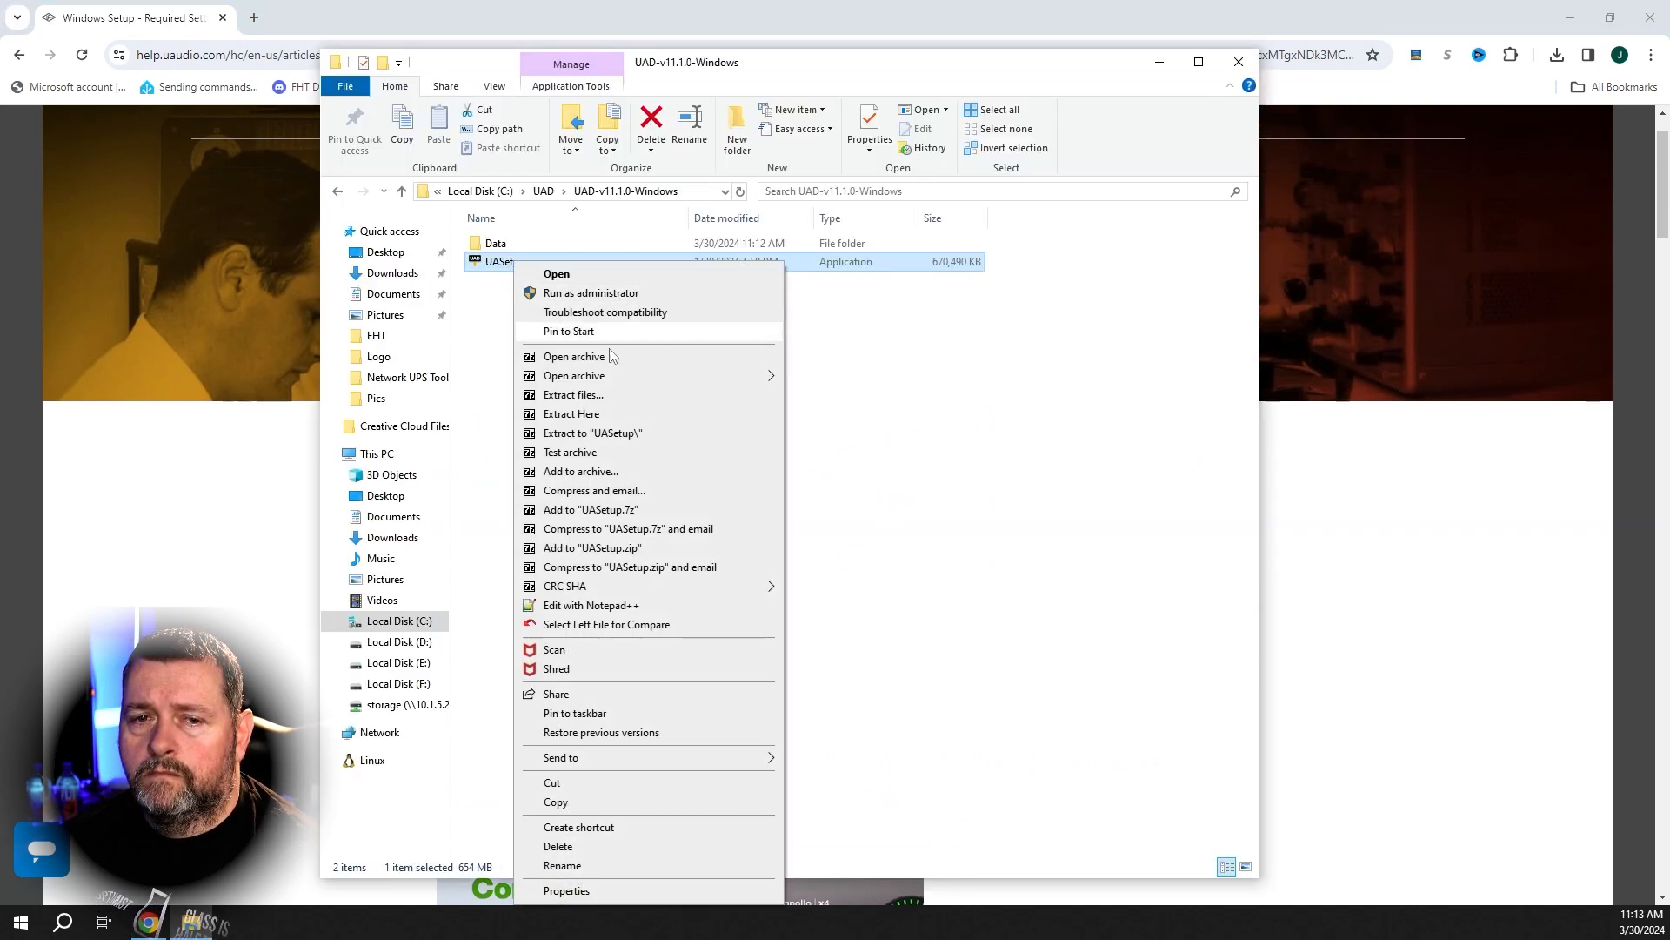
pyautogui.click(590, 293)
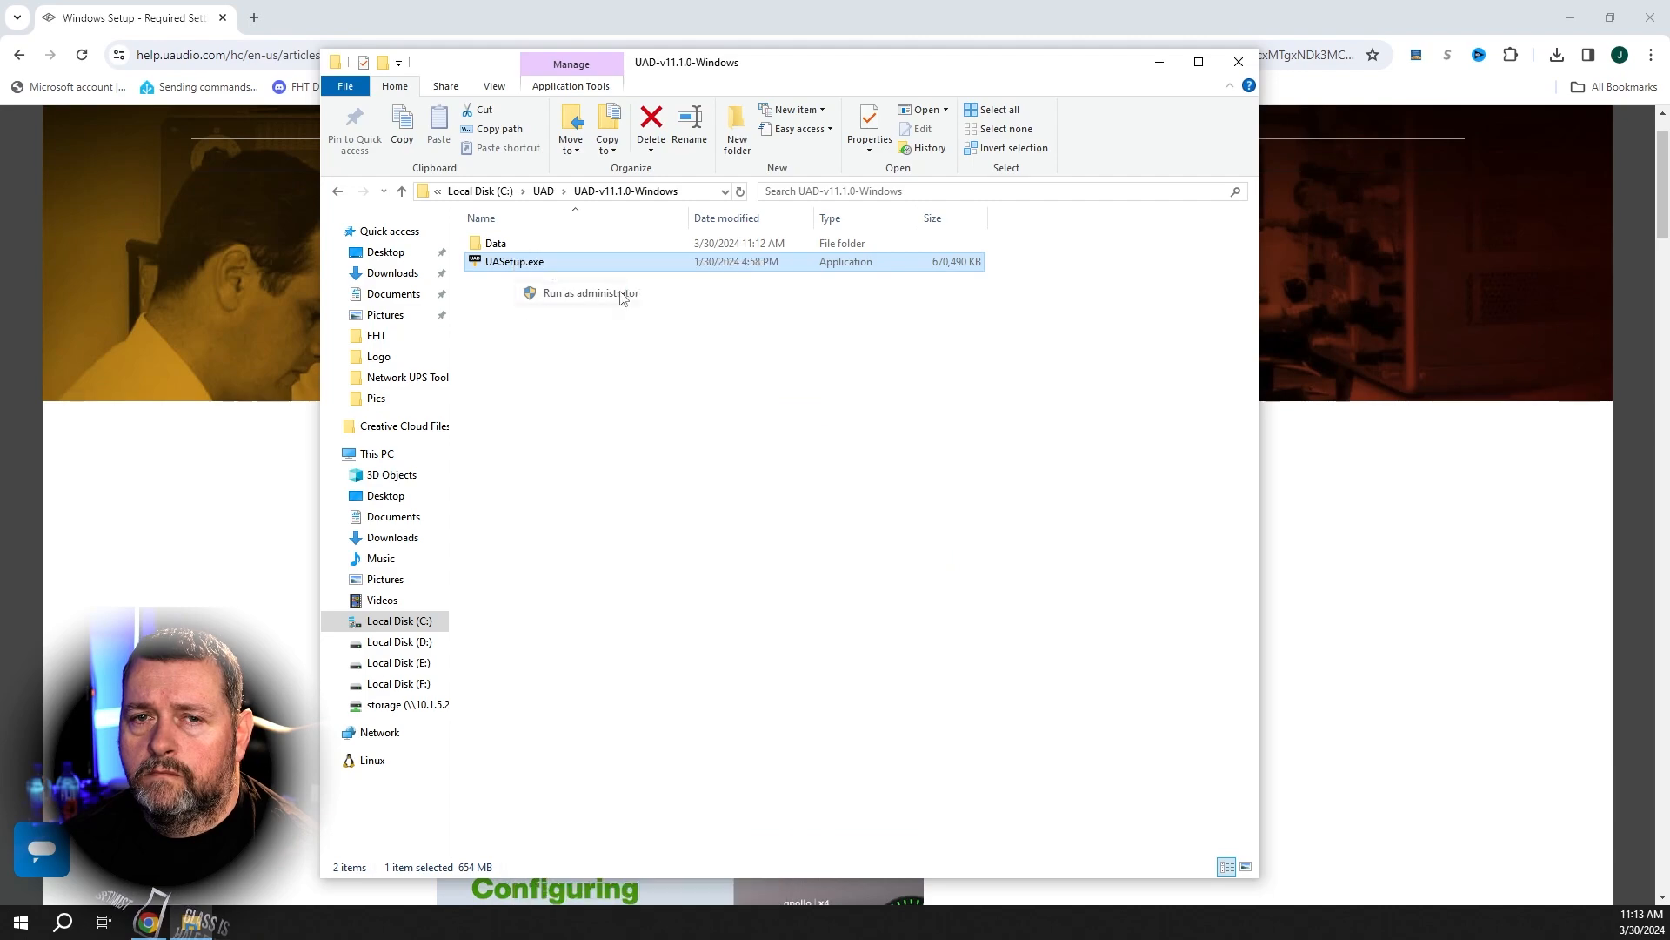
pyautogui.click(585, 293)
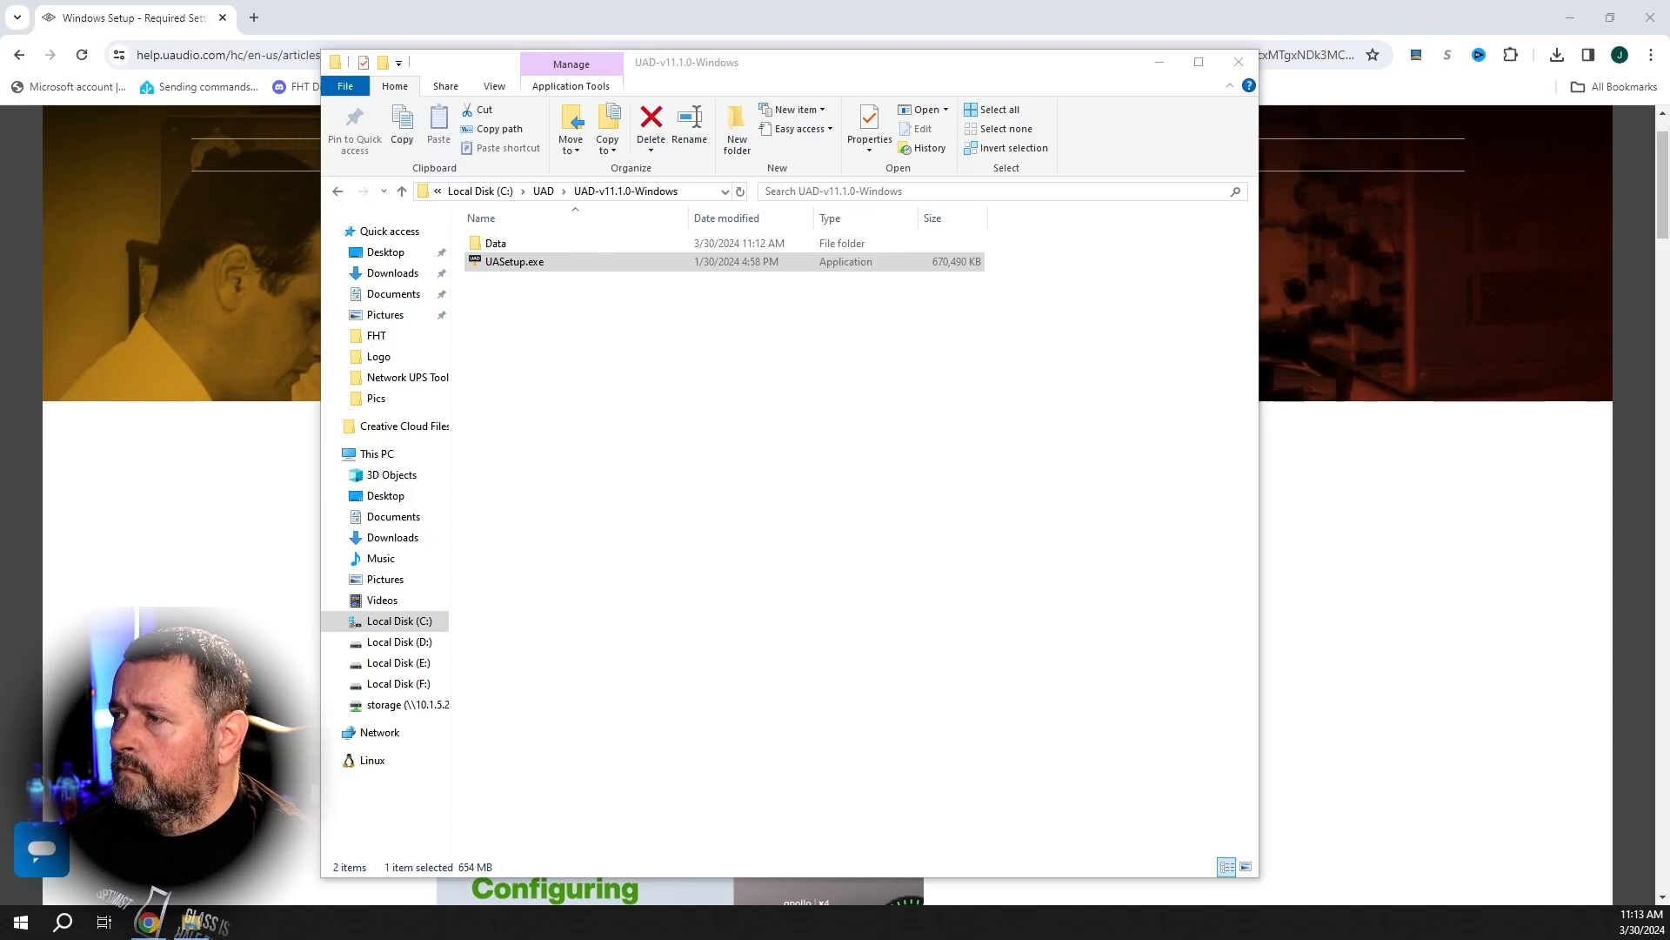
pyautogui.doubleClick(514, 262)
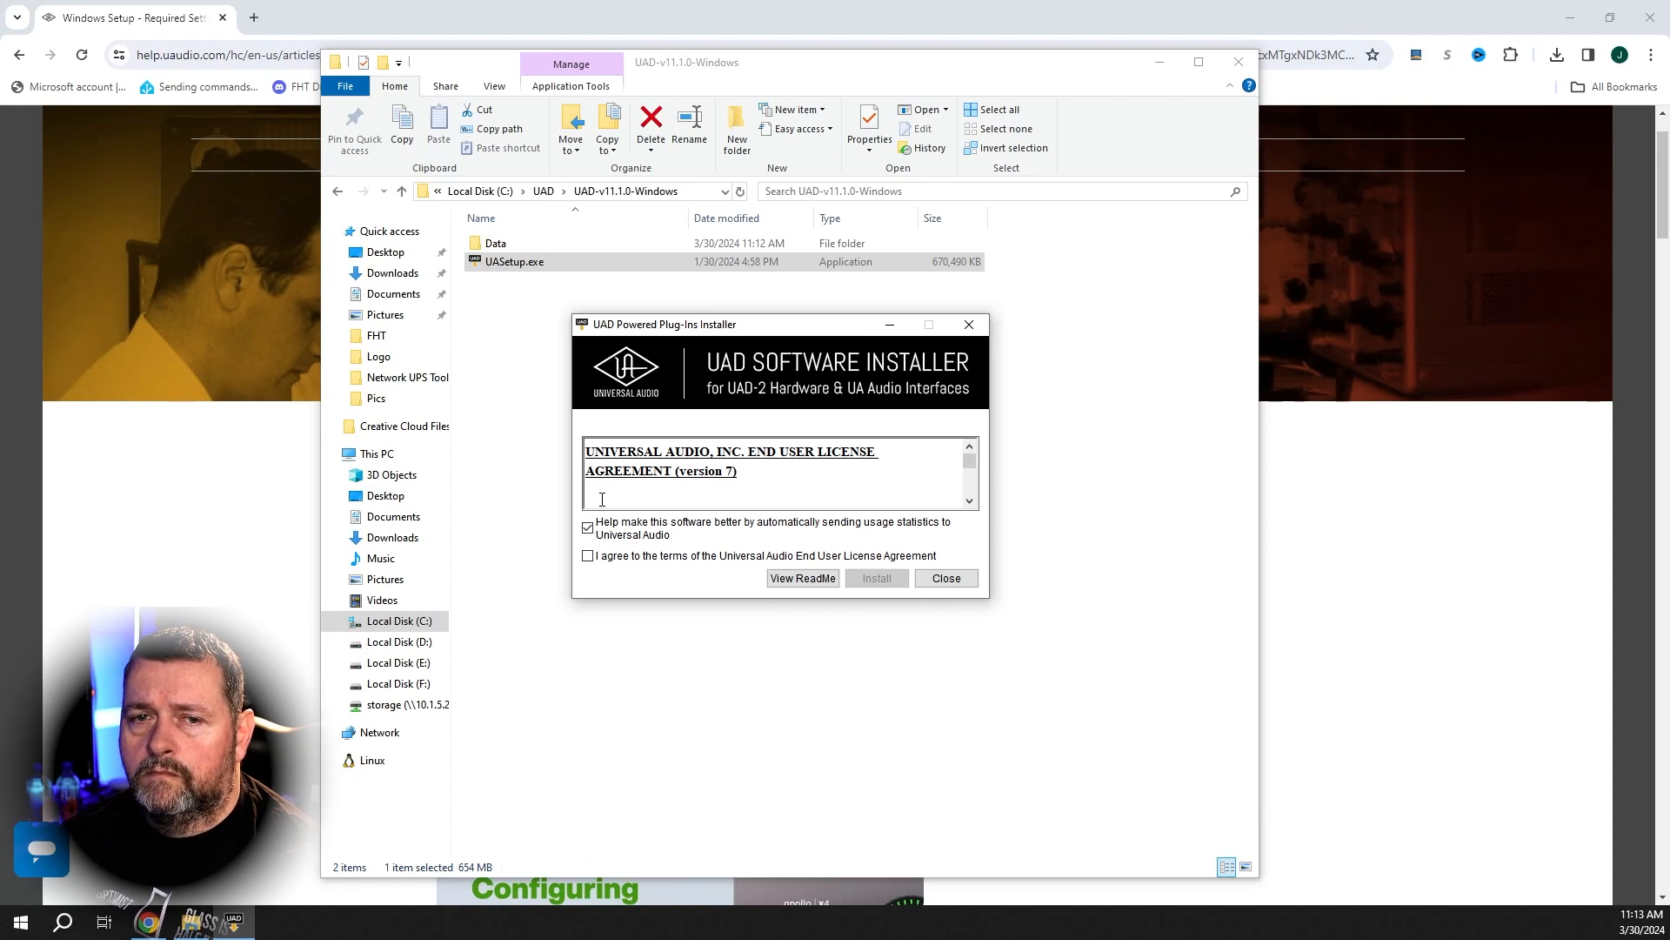
pyautogui.click(587, 555)
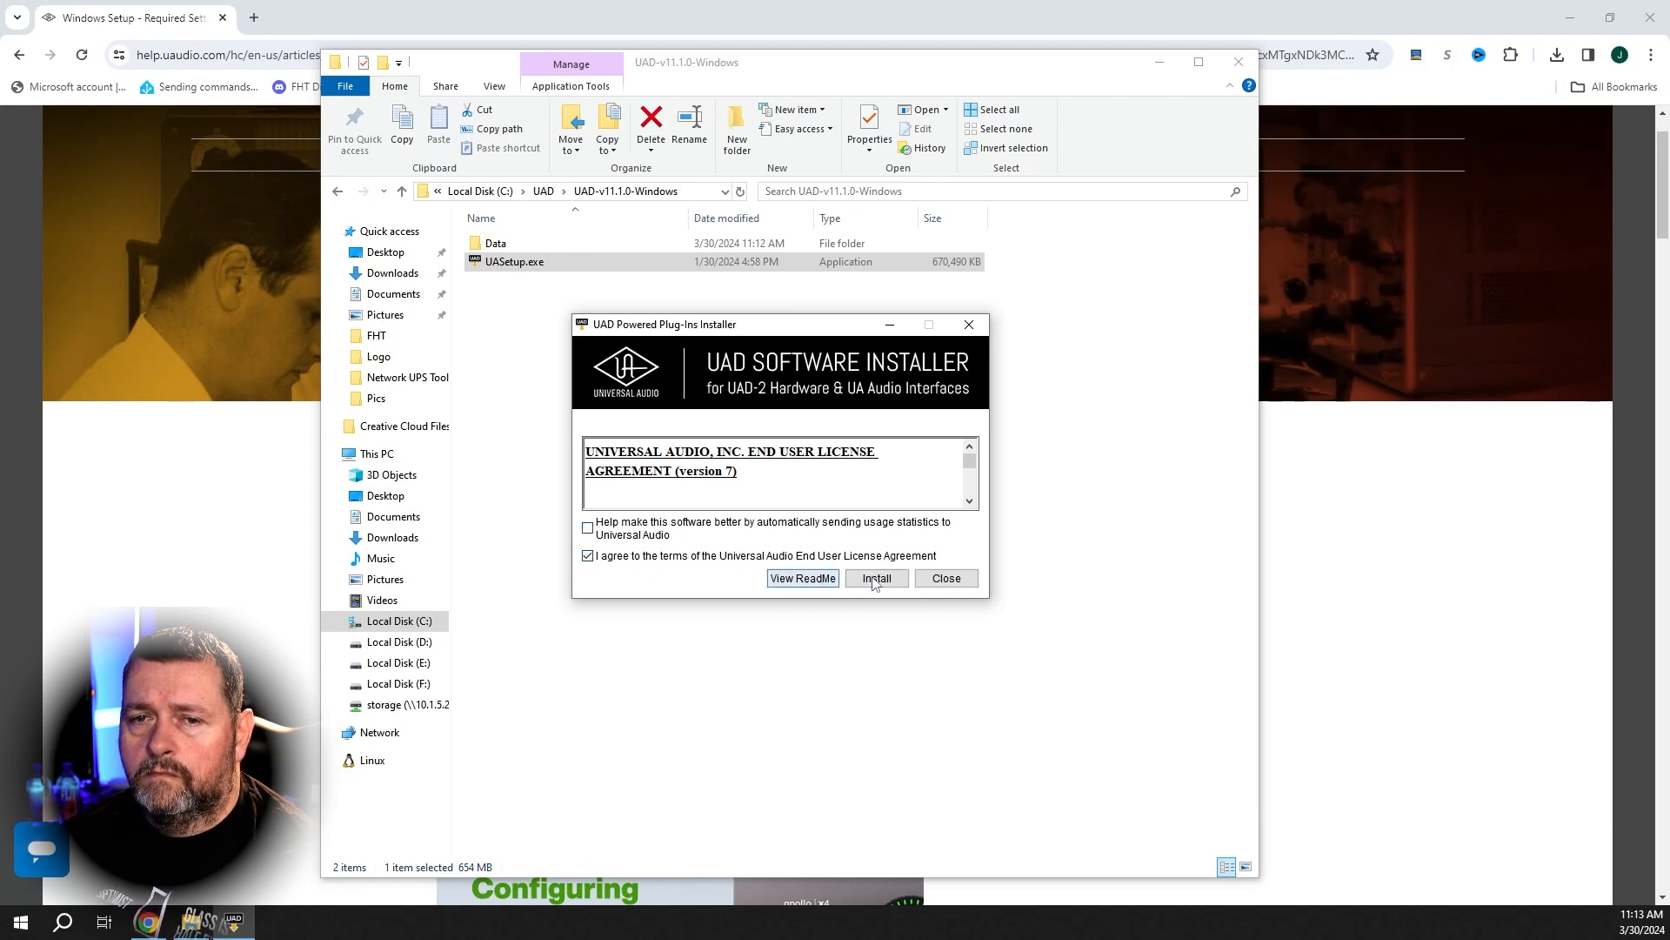
pyautogui.click(876, 578)
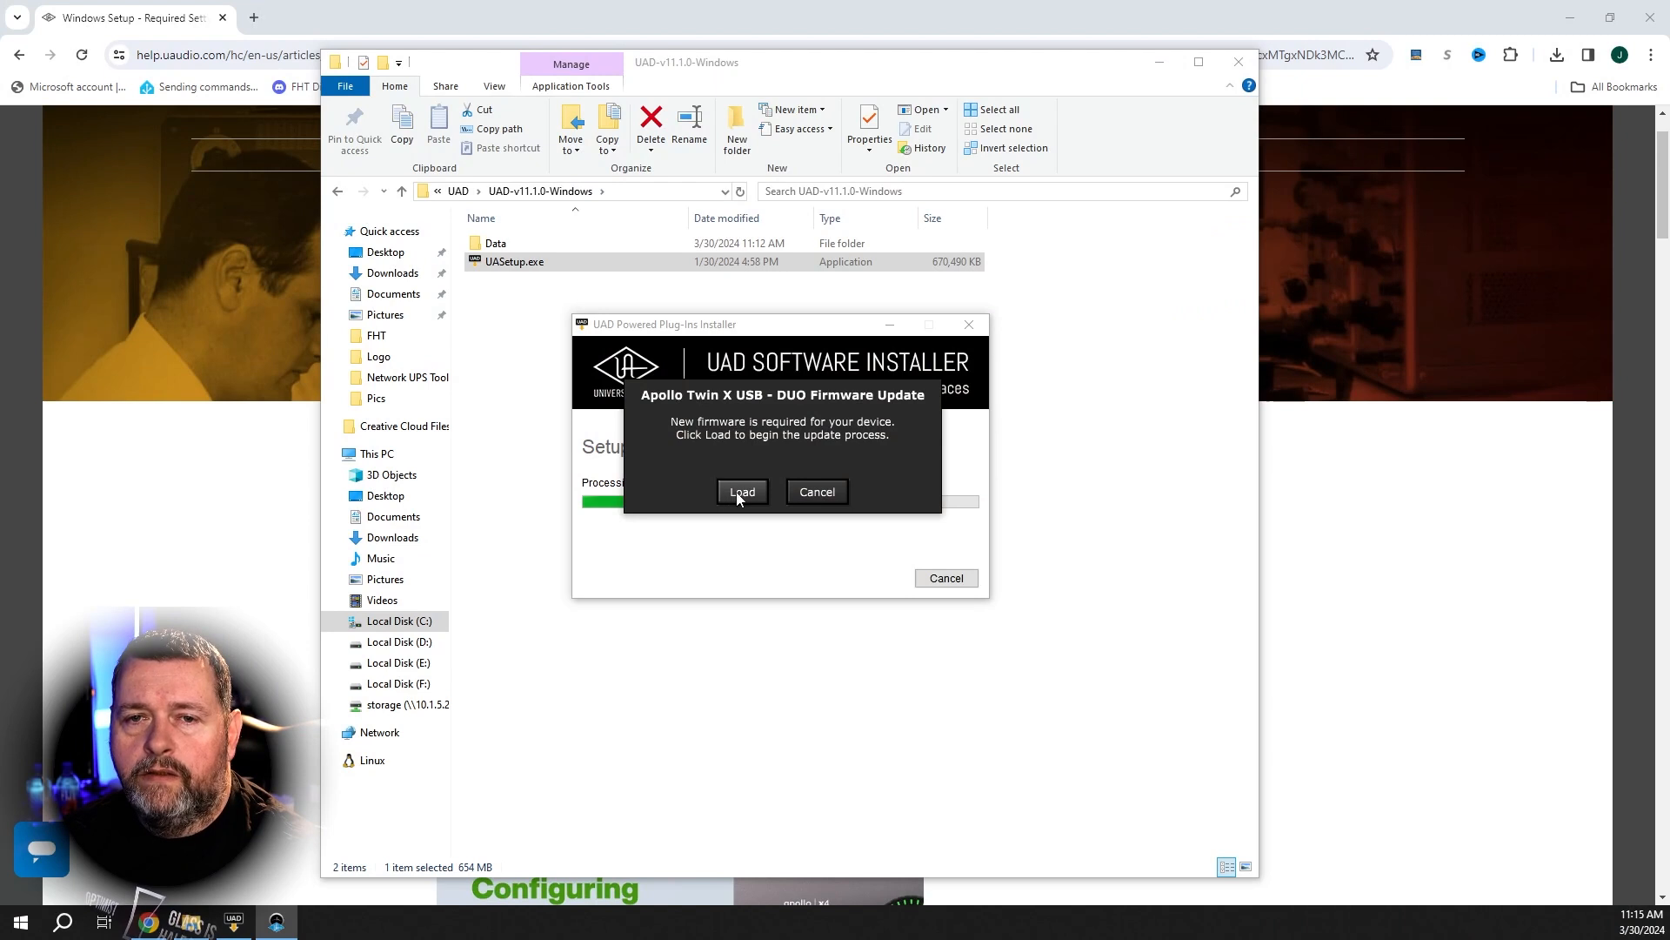
# Step: Load the Apollo Twin X USB firmware and acknowledge the Power Off UAD Device message
pyautogui.click(742, 492)
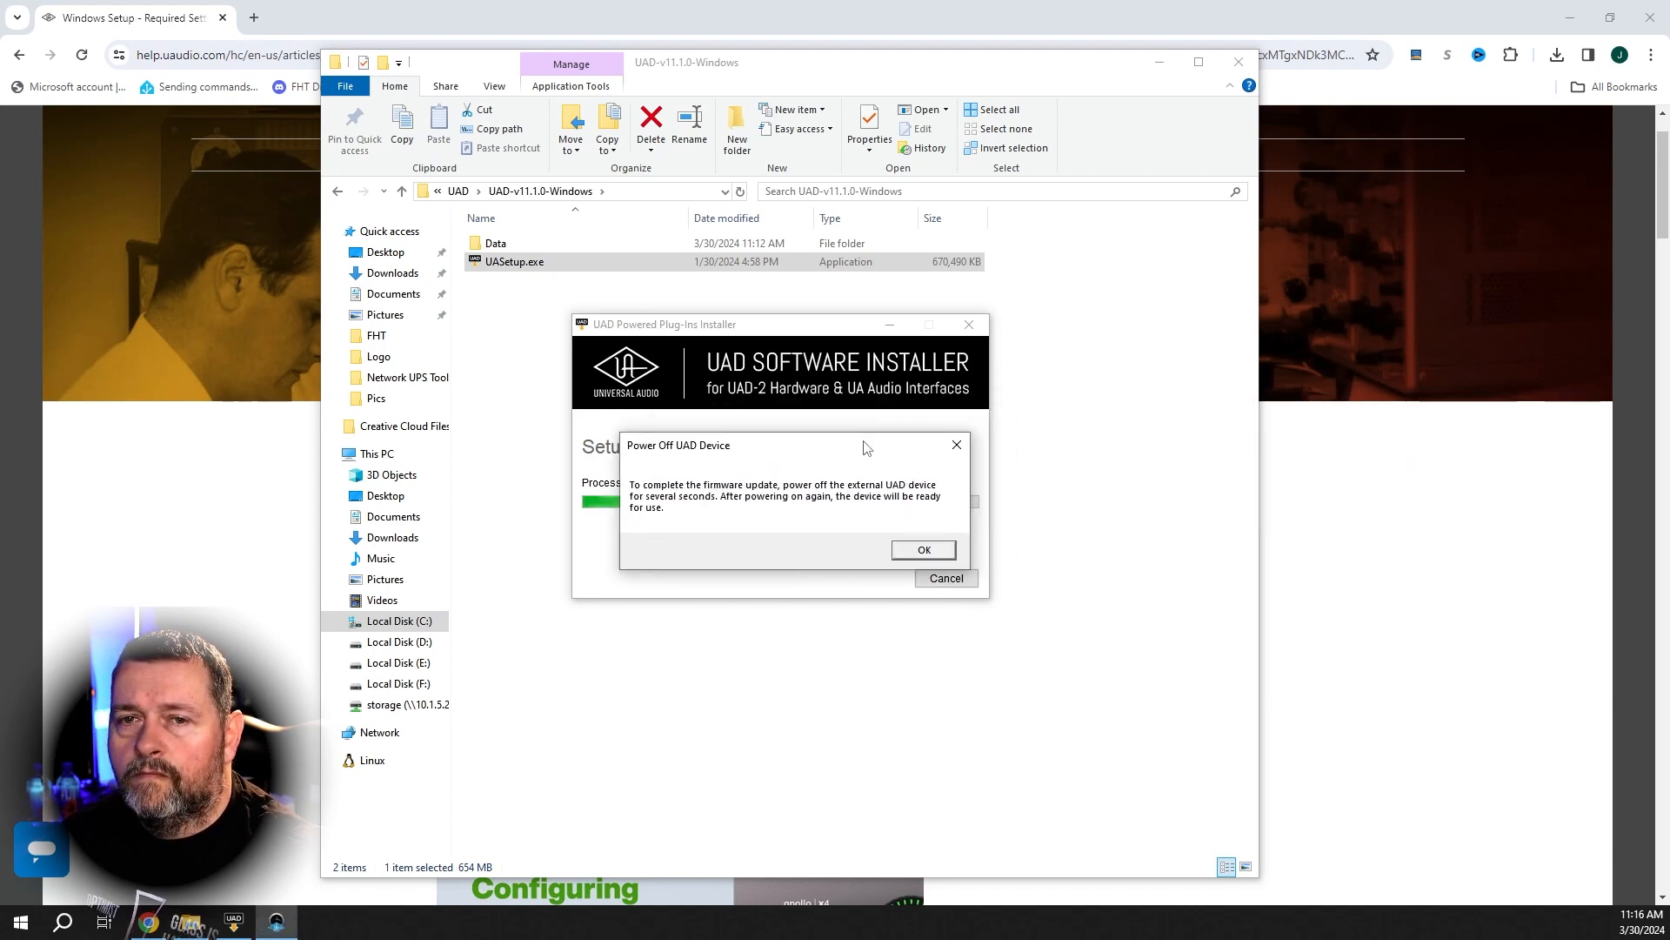
pyautogui.moveTo(1374, 506)
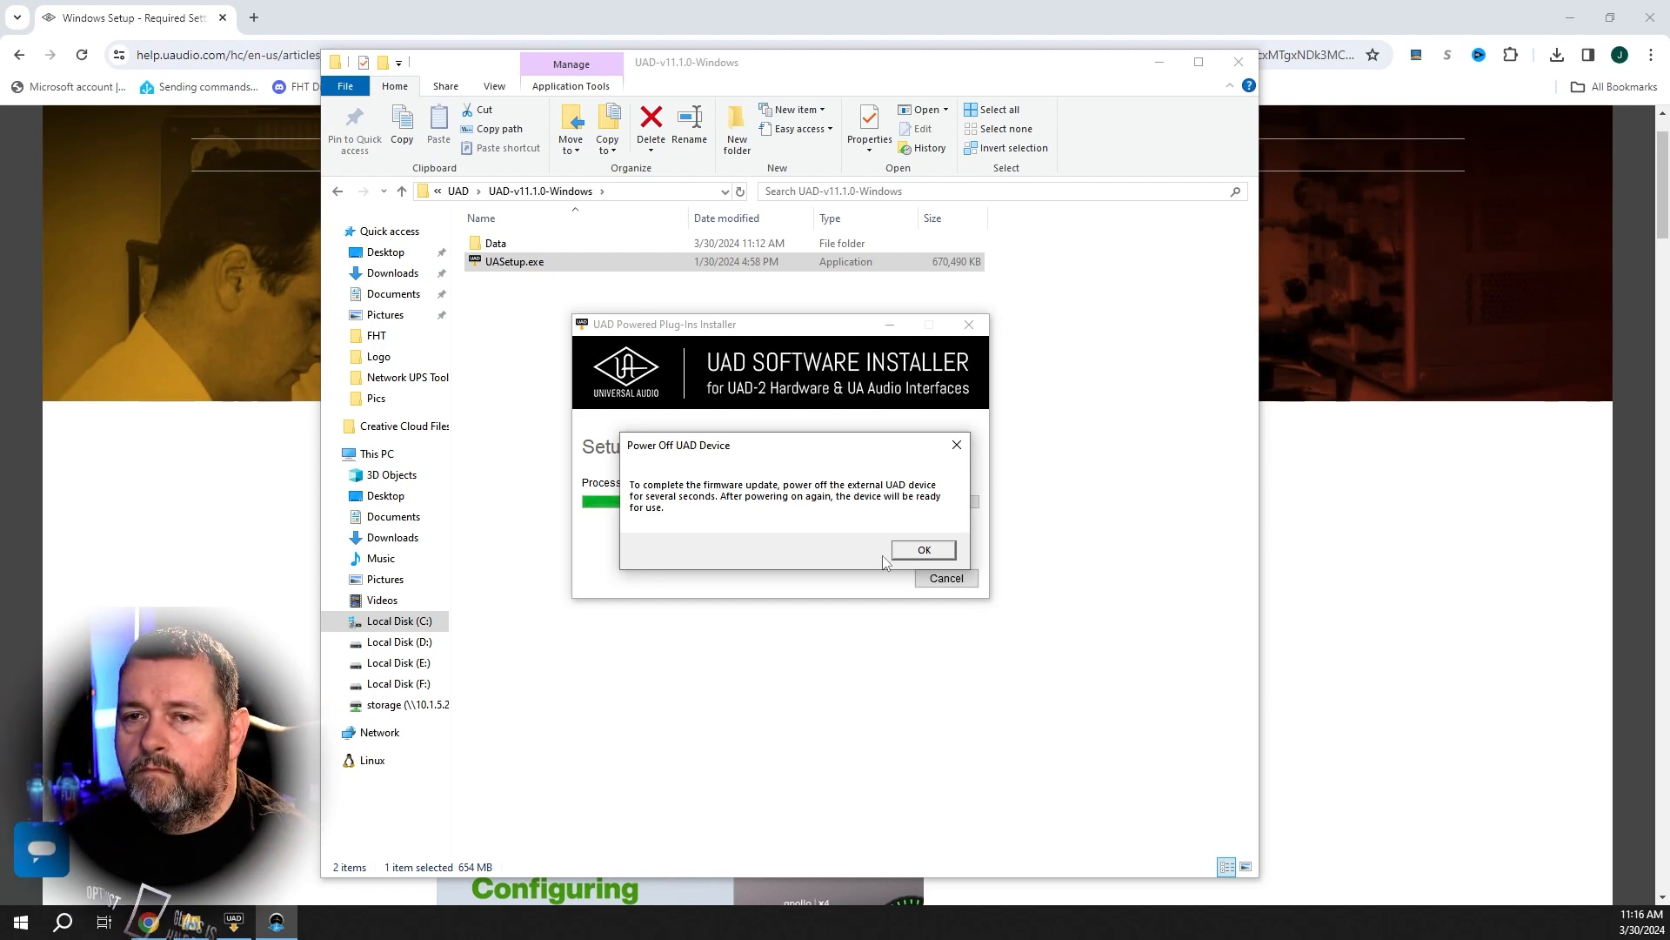
pyautogui.click(923, 550)
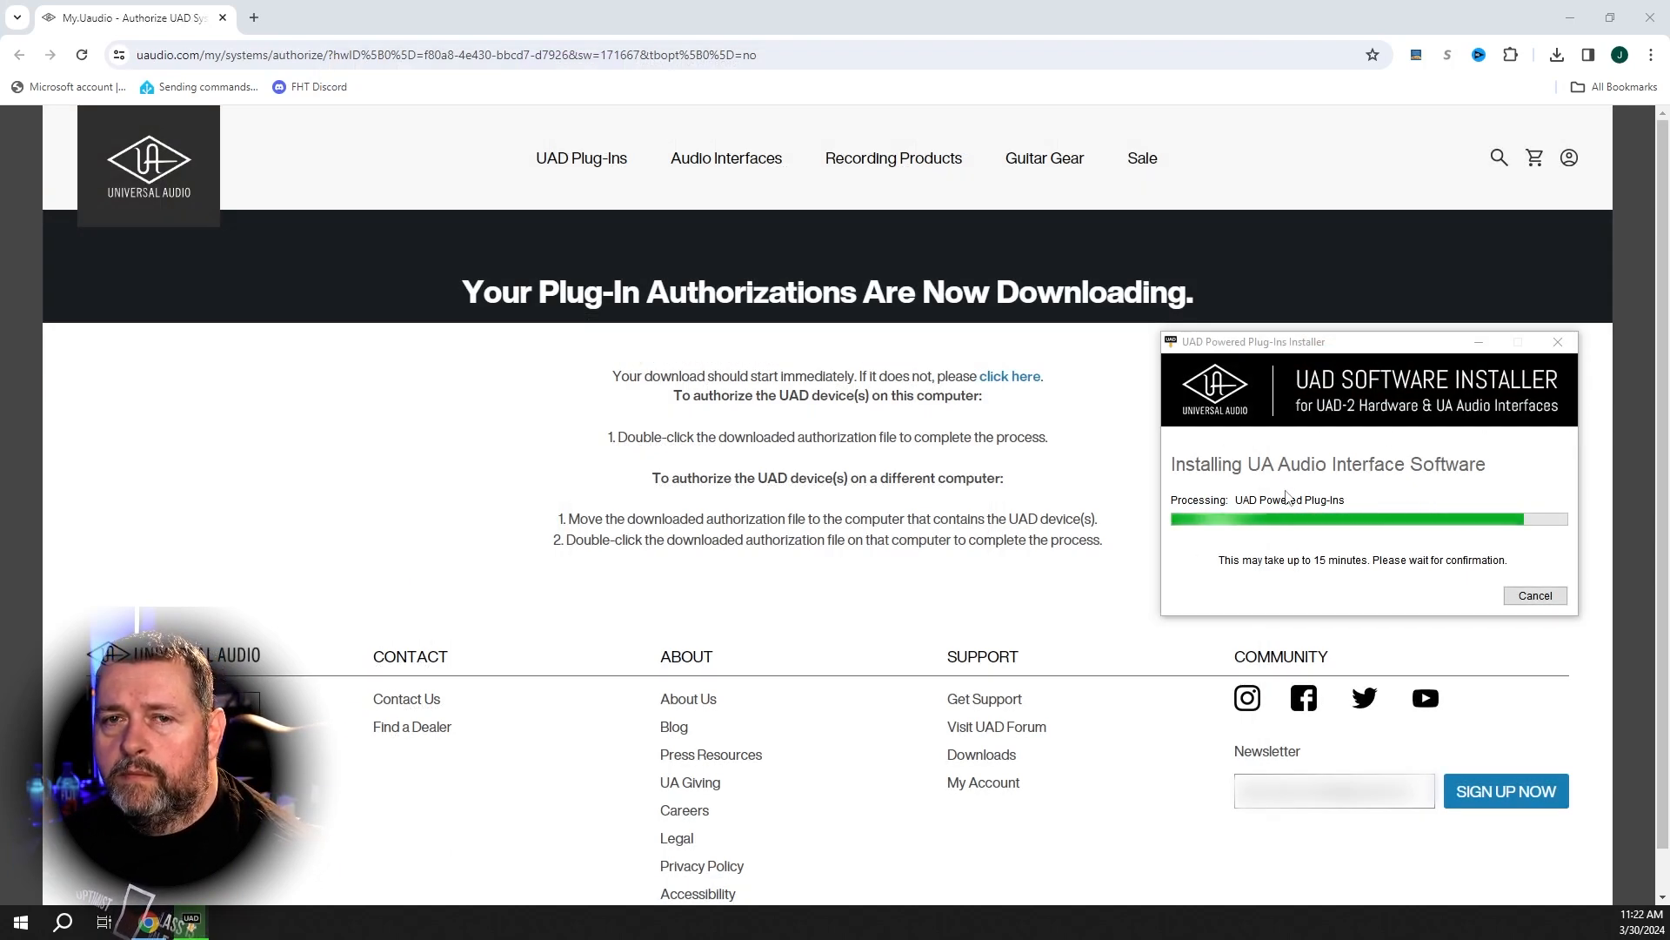
pyautogui.moveTo(765, 413)
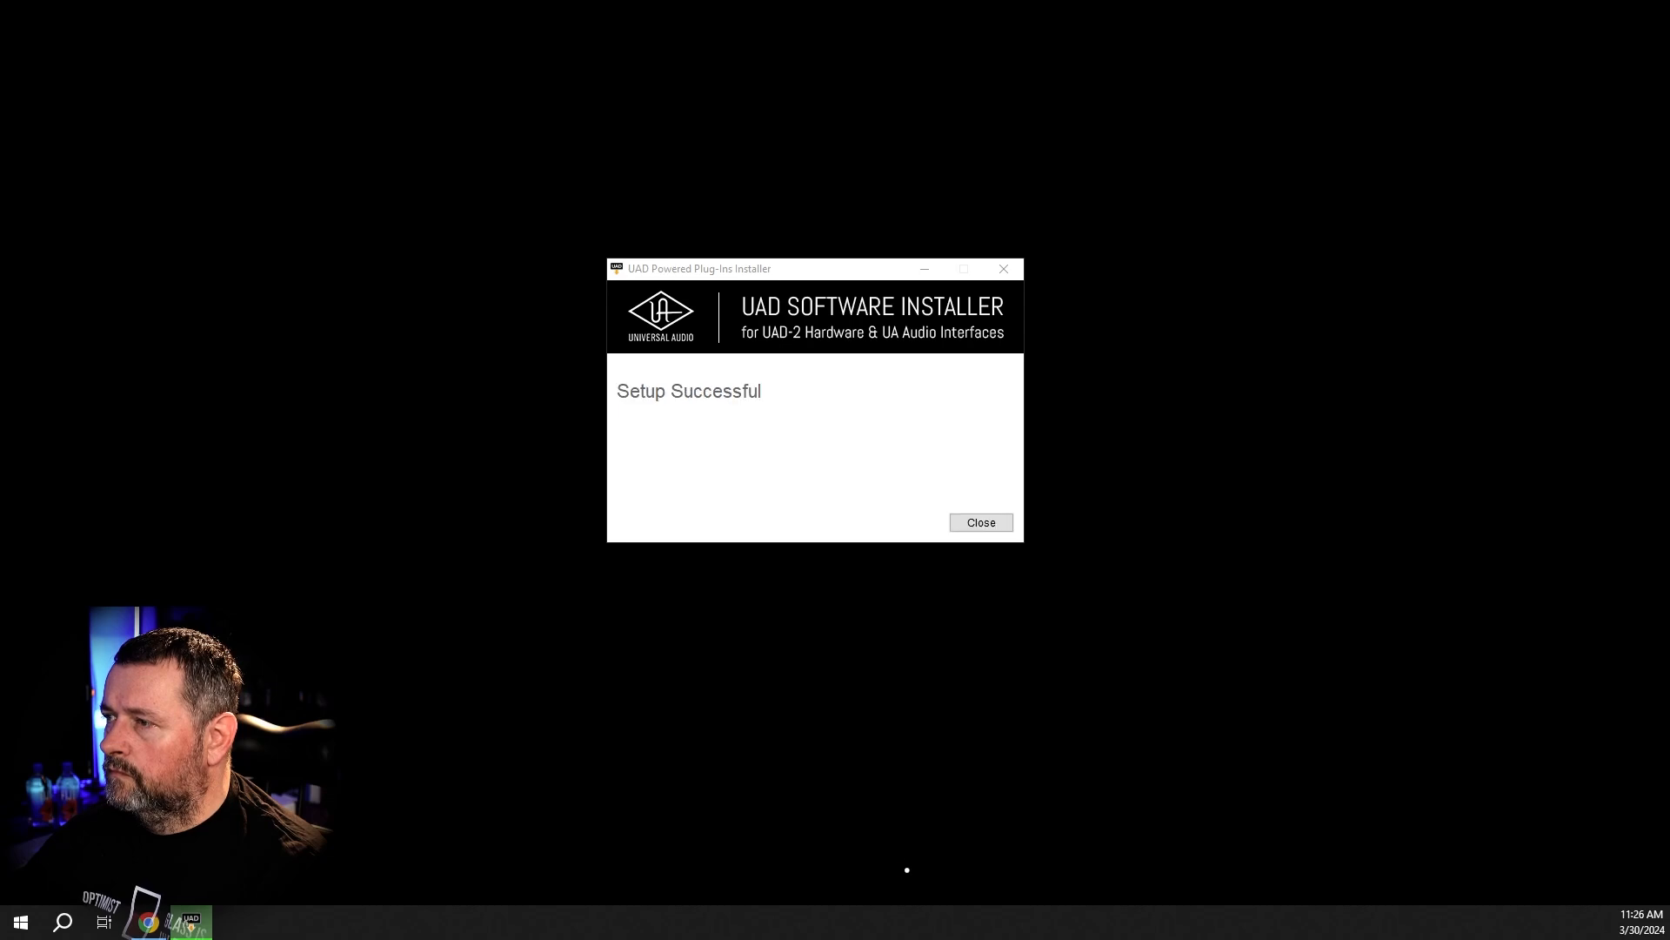
# Step: Close the UAD Software Installer after it reports Setup Successful
pyautogui.click(980, 522)
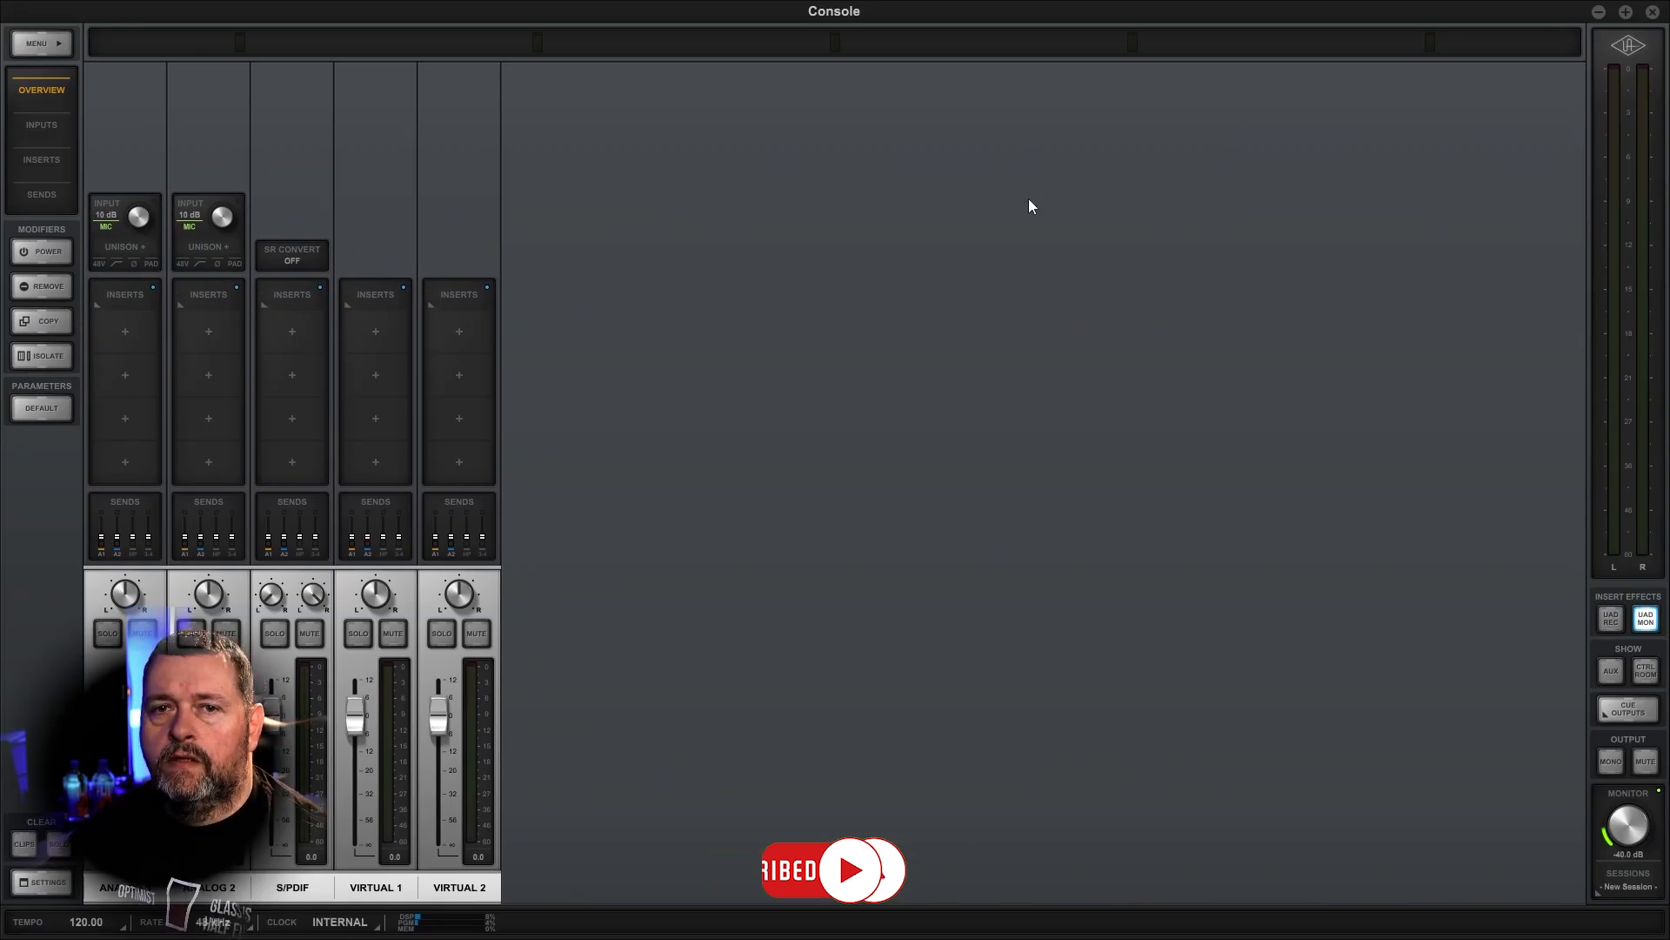
pyautogui.moveTo(762, 303)
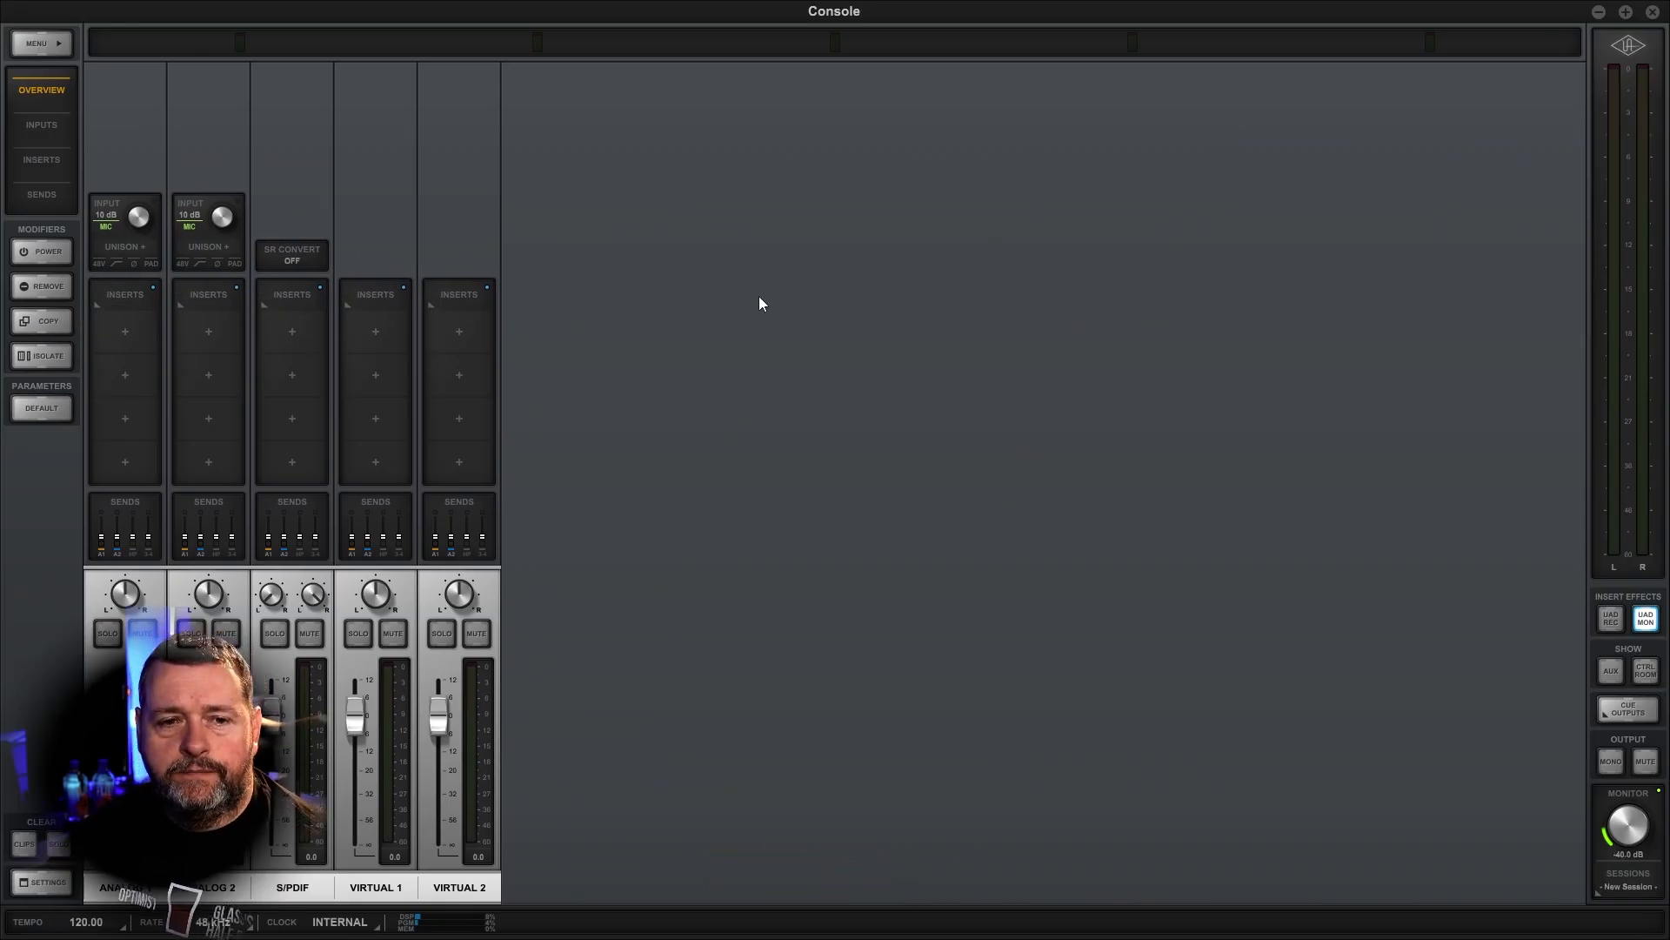